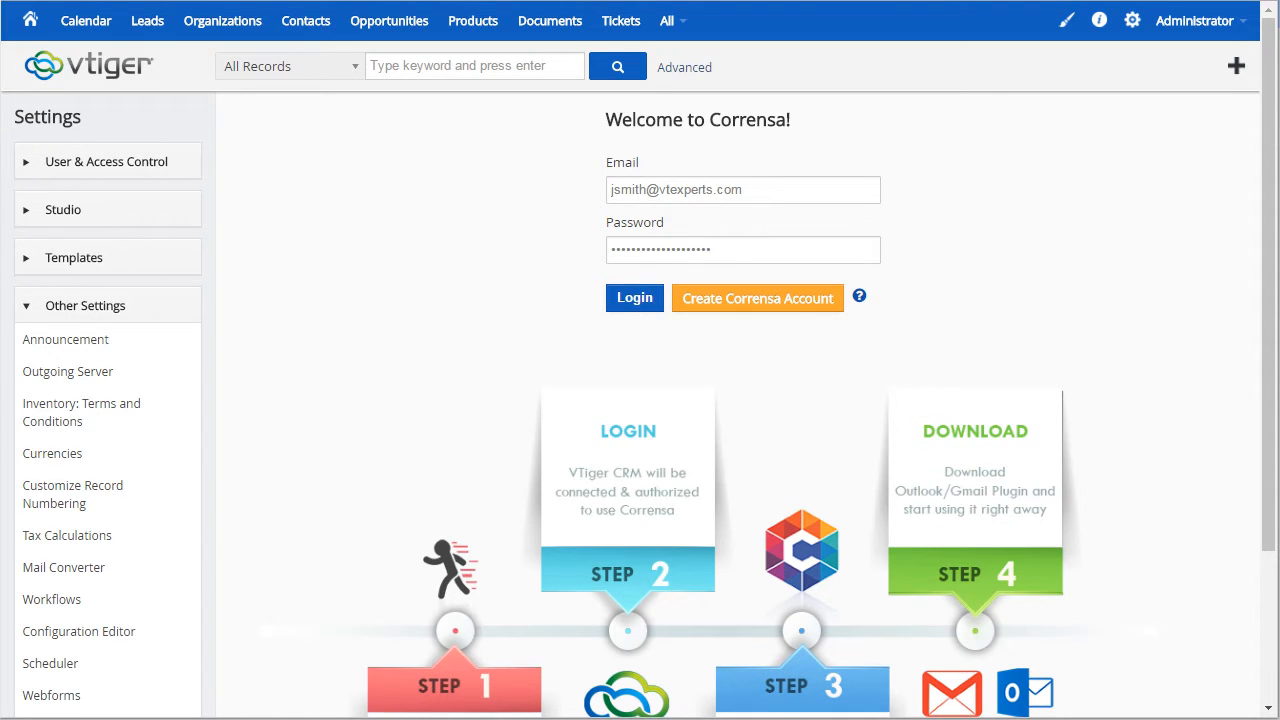
{"action": "mouse_move", "coordinate": [1006, 198]}
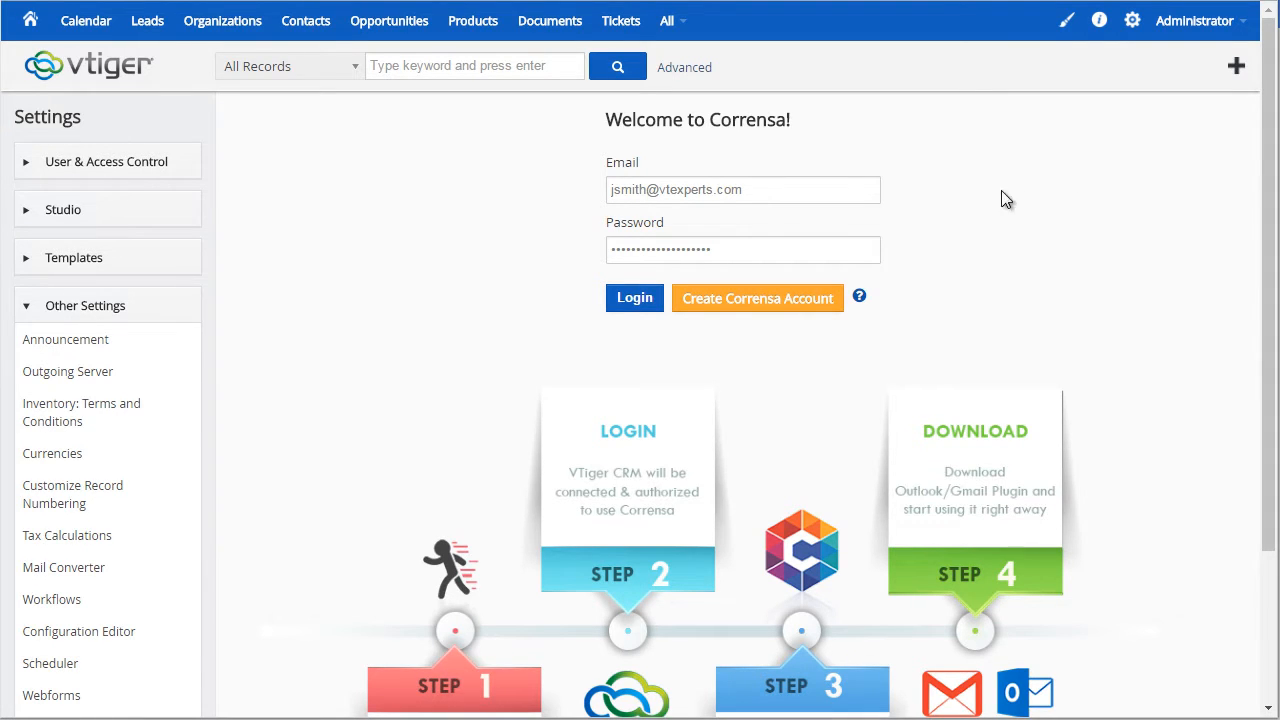
Log in to Corrensa with the entered account and continue past the connection success message.
{"action": "left_click", "coordinate": [756, 298]}
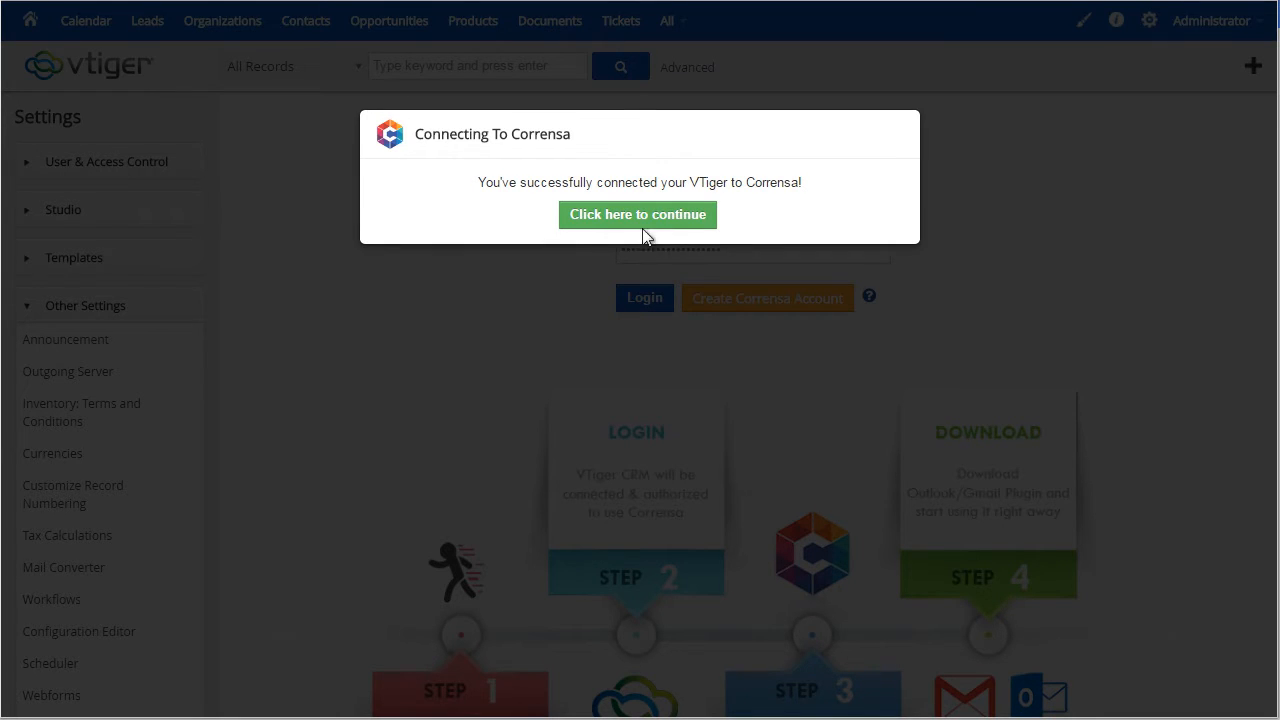
{"action": "left_click", "coordinate": [636, 214]}
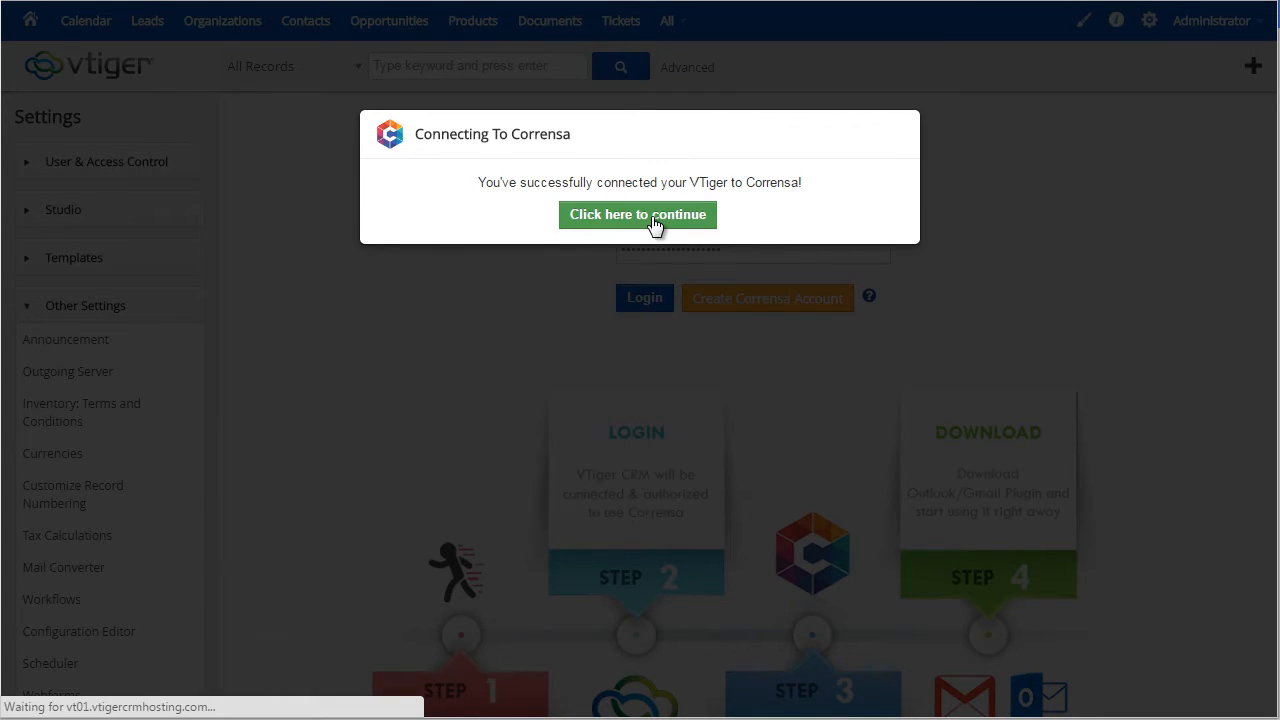
Switch to the Corrensa Plugin Configuration section.
{"action": "left_click", "coordinate": [636, 214]}
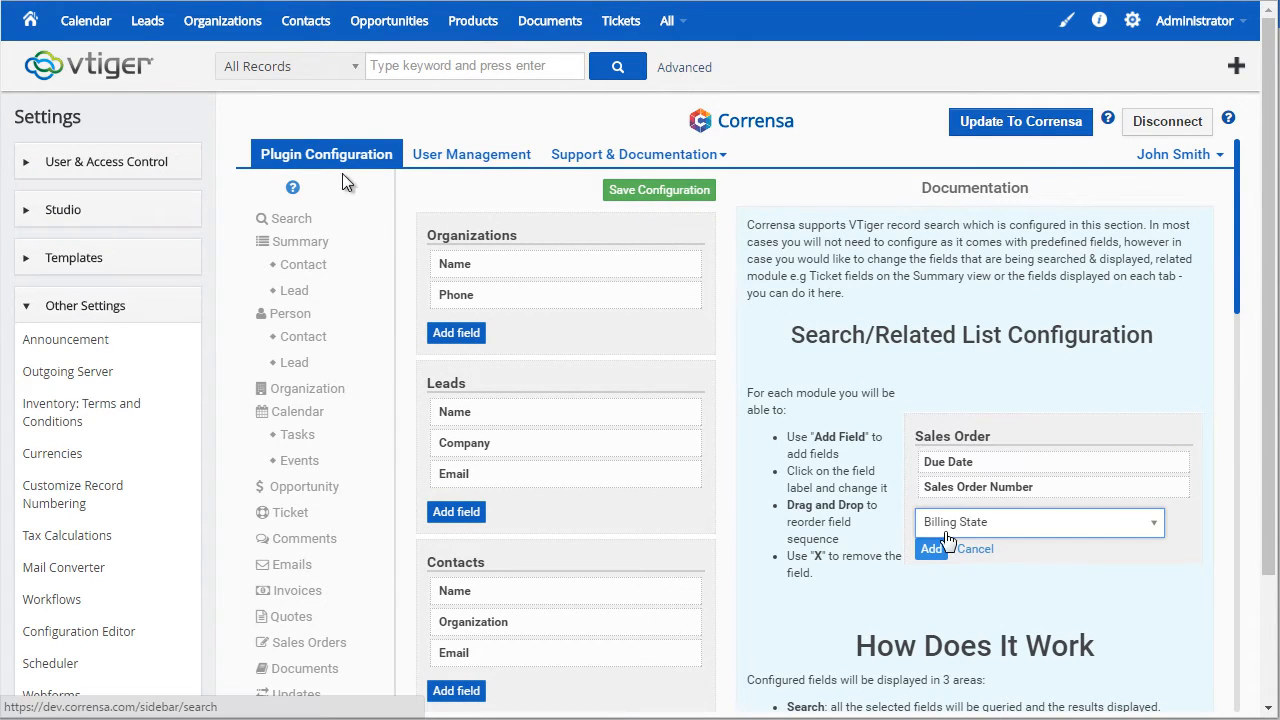
{"action": "left_click", "coordinate": [930, 548]}
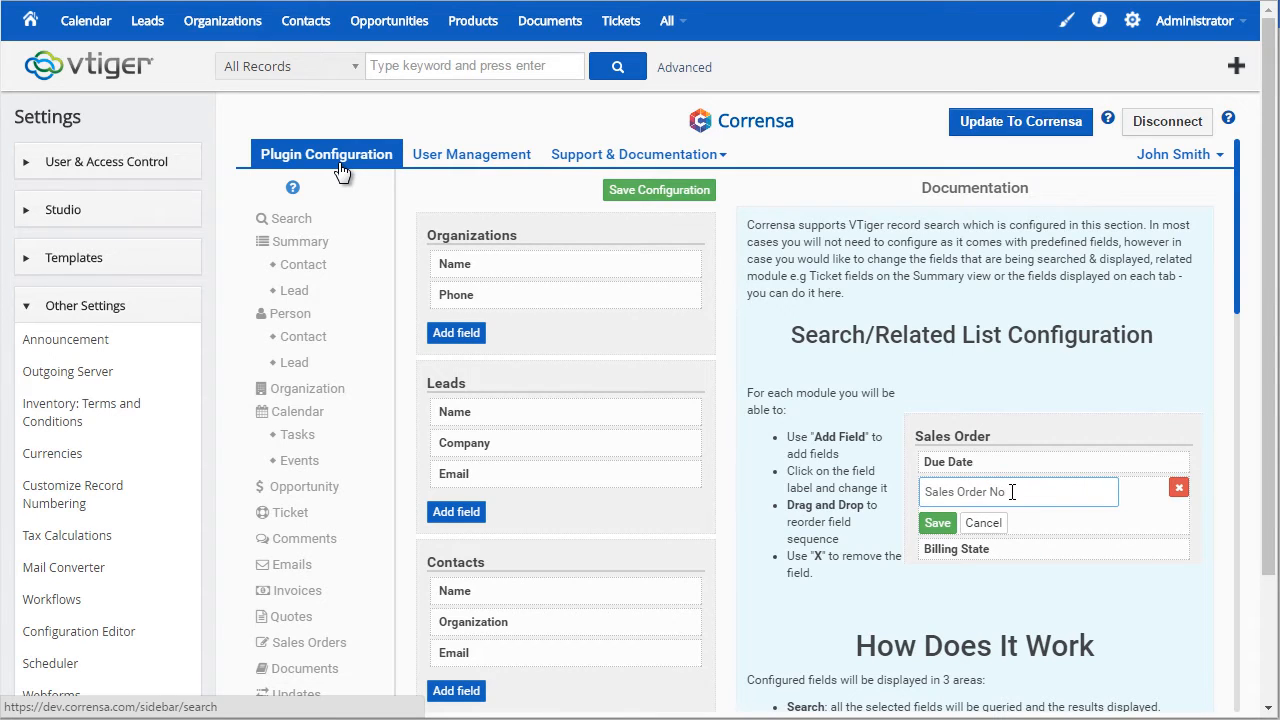
{"action": "left_click", "coordinate": [936, 522]}
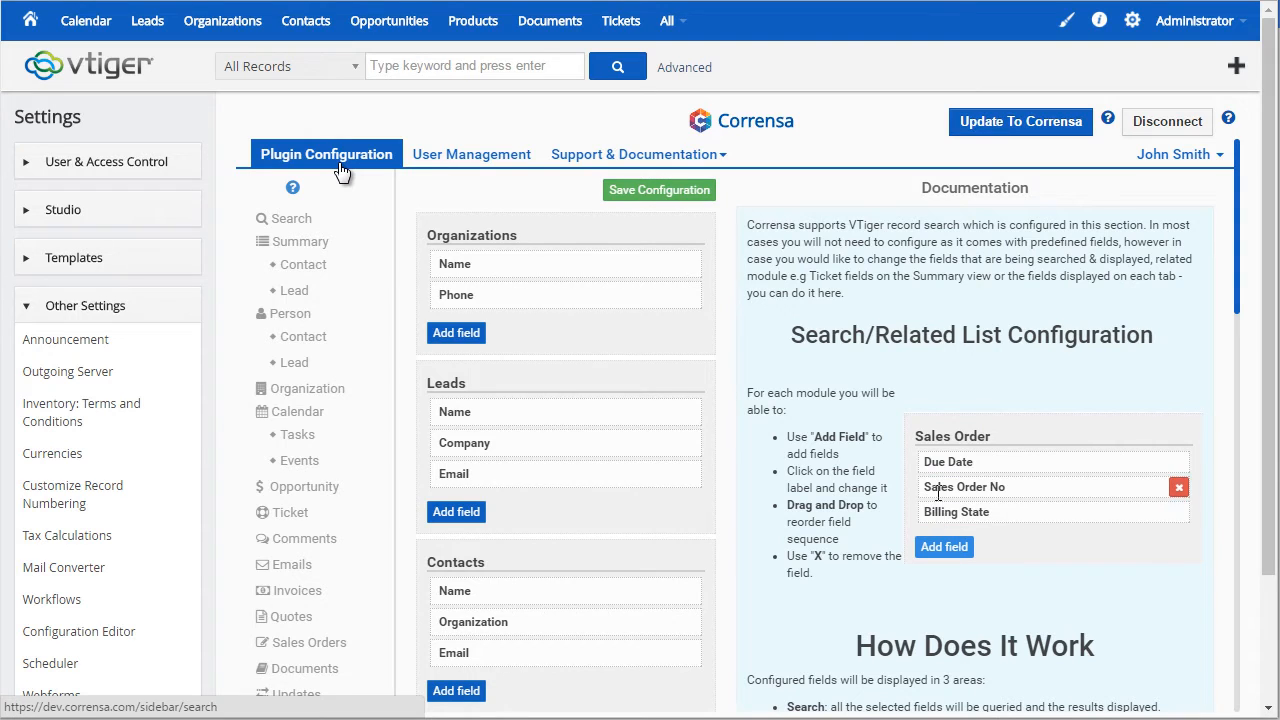
Show the Search settings listing the searched fields for Organizations, Leads, Contacts and Events.
{"action": "left_click", "coordinate": [290, 218]}
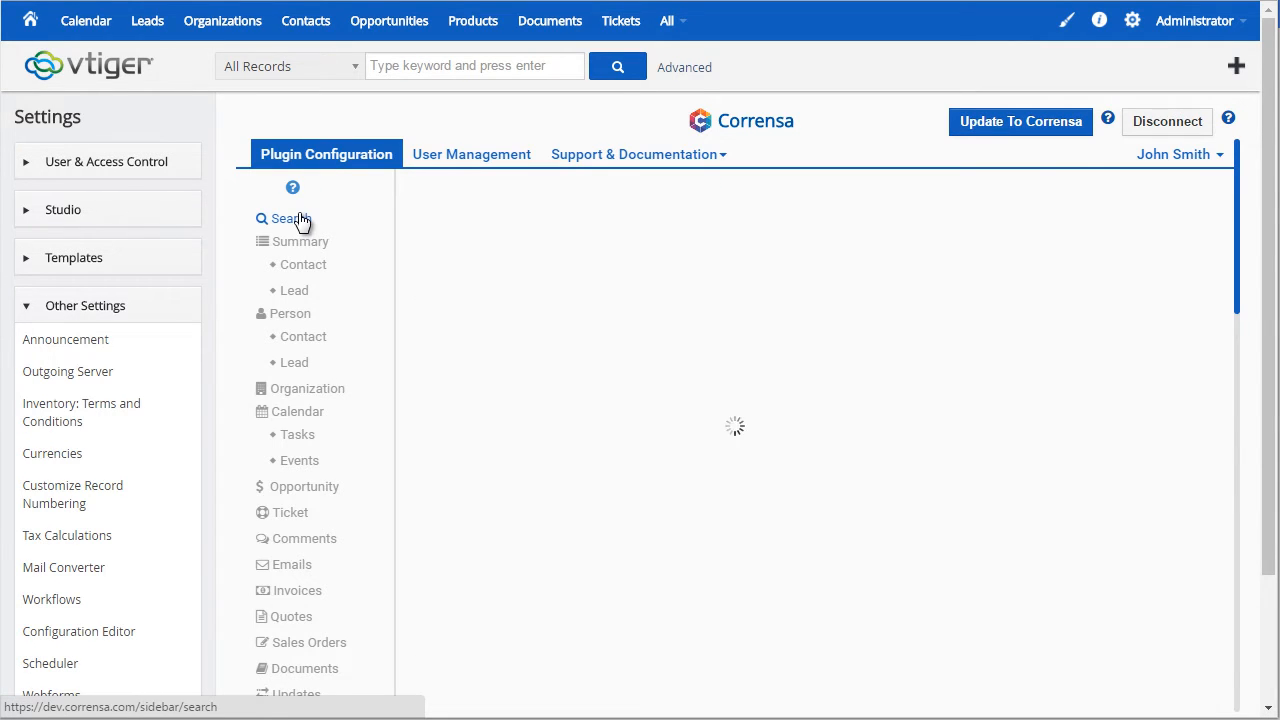
{"action": "left_click", "coordinate": [290, 218]}
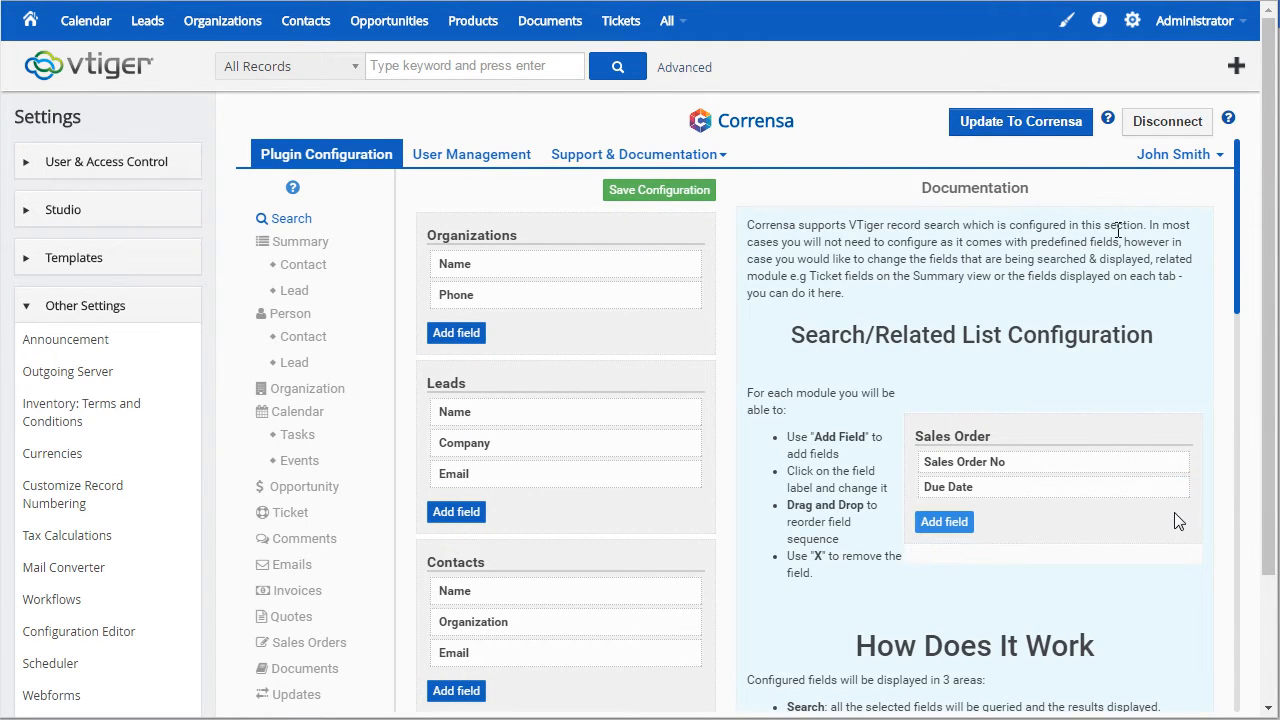
{"action": "left_click", "coordinate": [944, 520]}
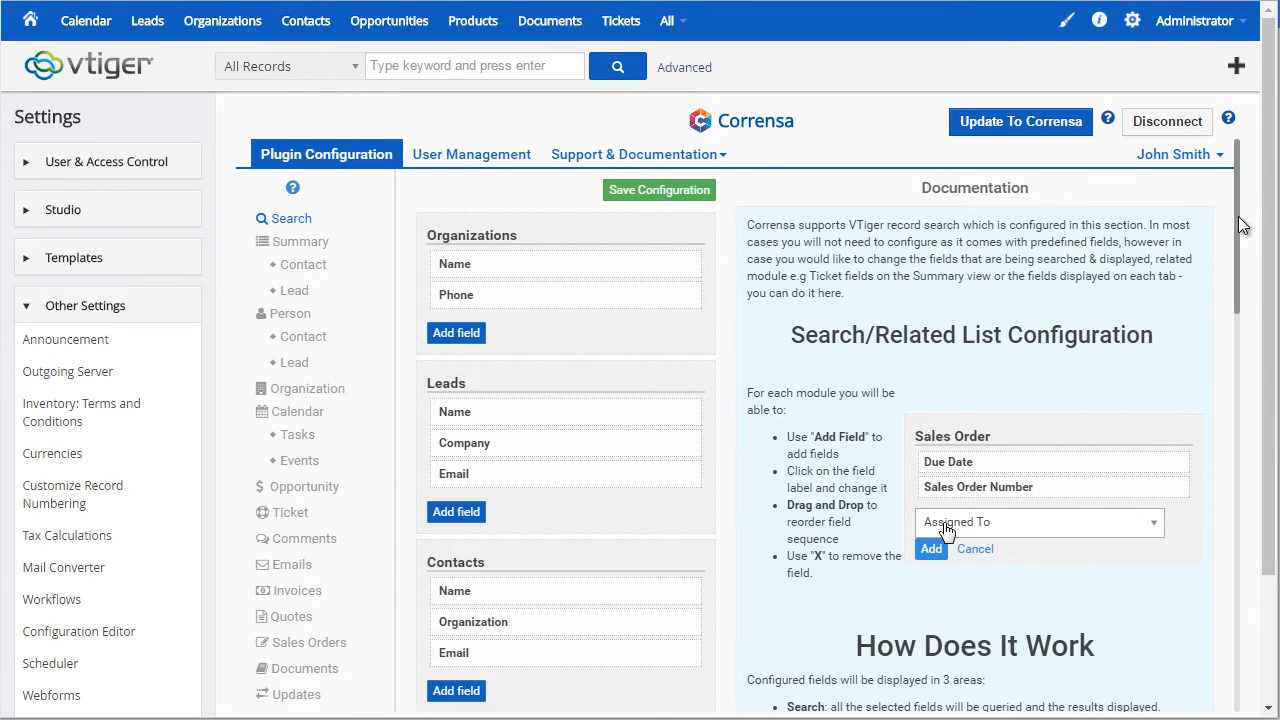
{"action": "left_click", "coordinate": [1040, 520]}
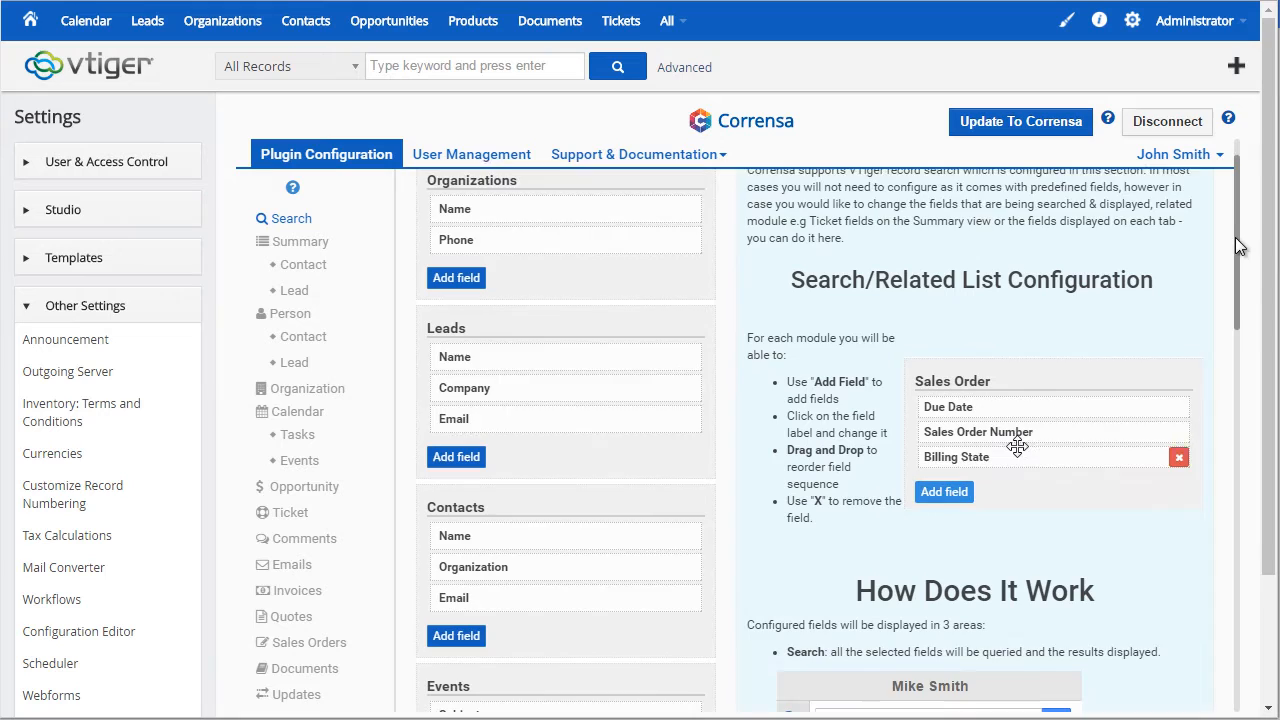
{"action": "left_click", "coordinate": [978, 432]}
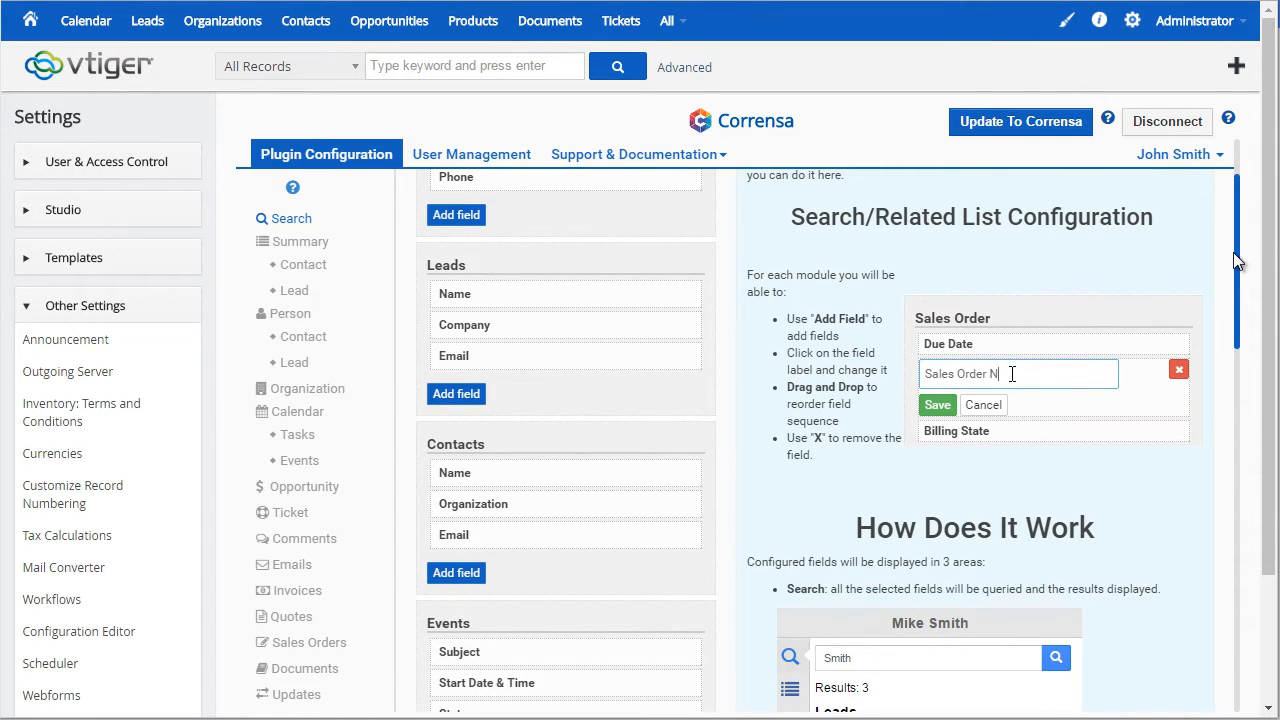
{"action": "left_click", "coordinate": [936, 404]}
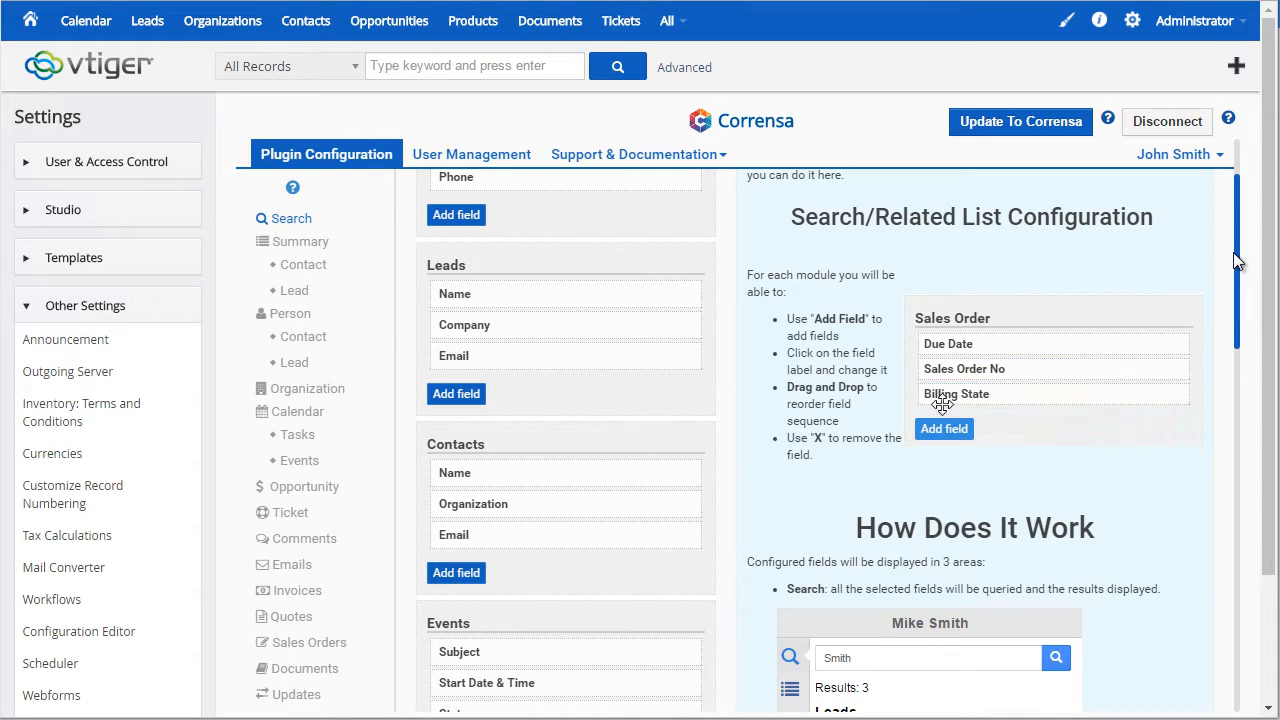
{"action": "scroll", "scroll_direction": "down", "scroll_amount": 3}
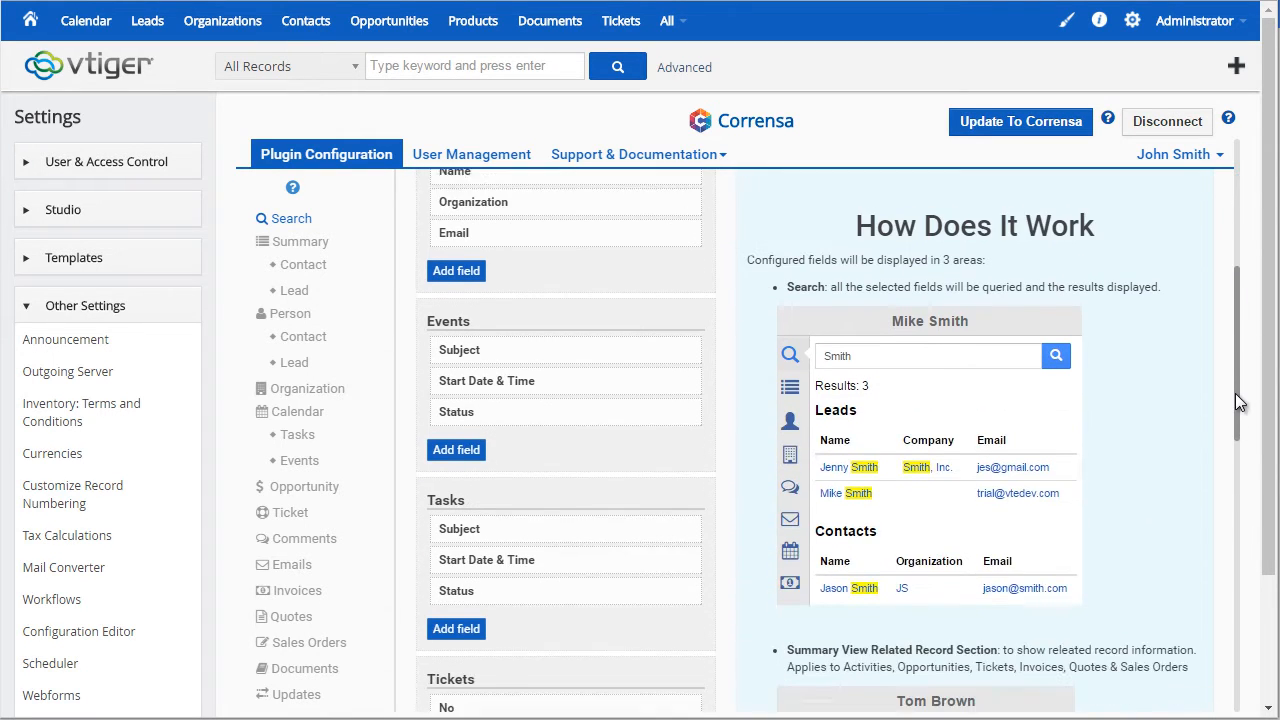
{"action": "scroll", "scroll_direction": "down", "scroll_amount": 3}
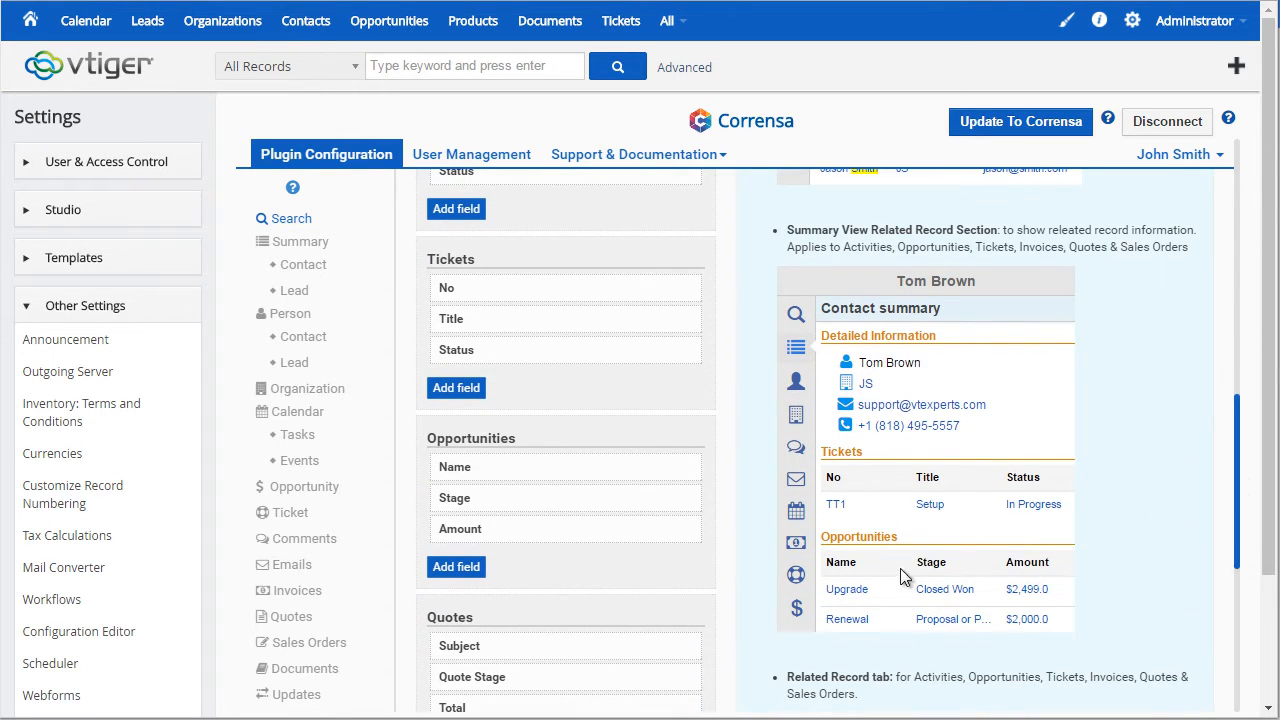
{"action": "mouse_move", "coordinate": [844, 472]}
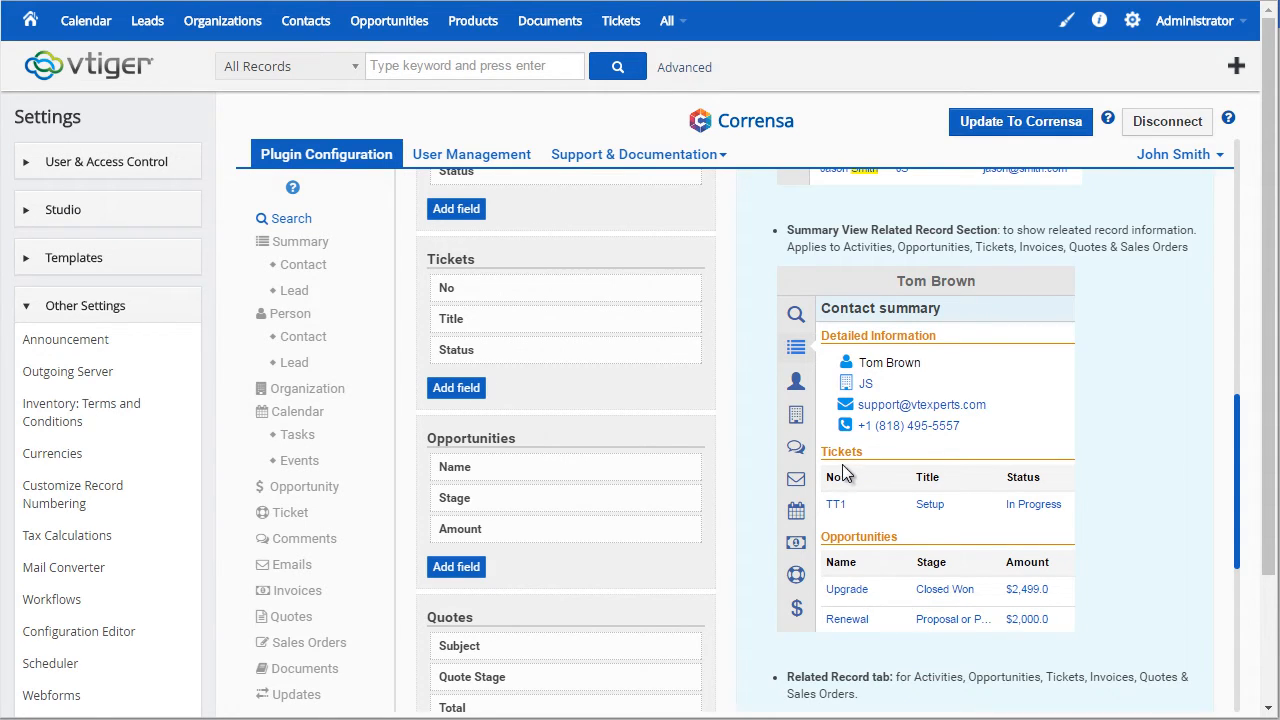
{"action": "mouse_move", "coordinate": [844, 636]}
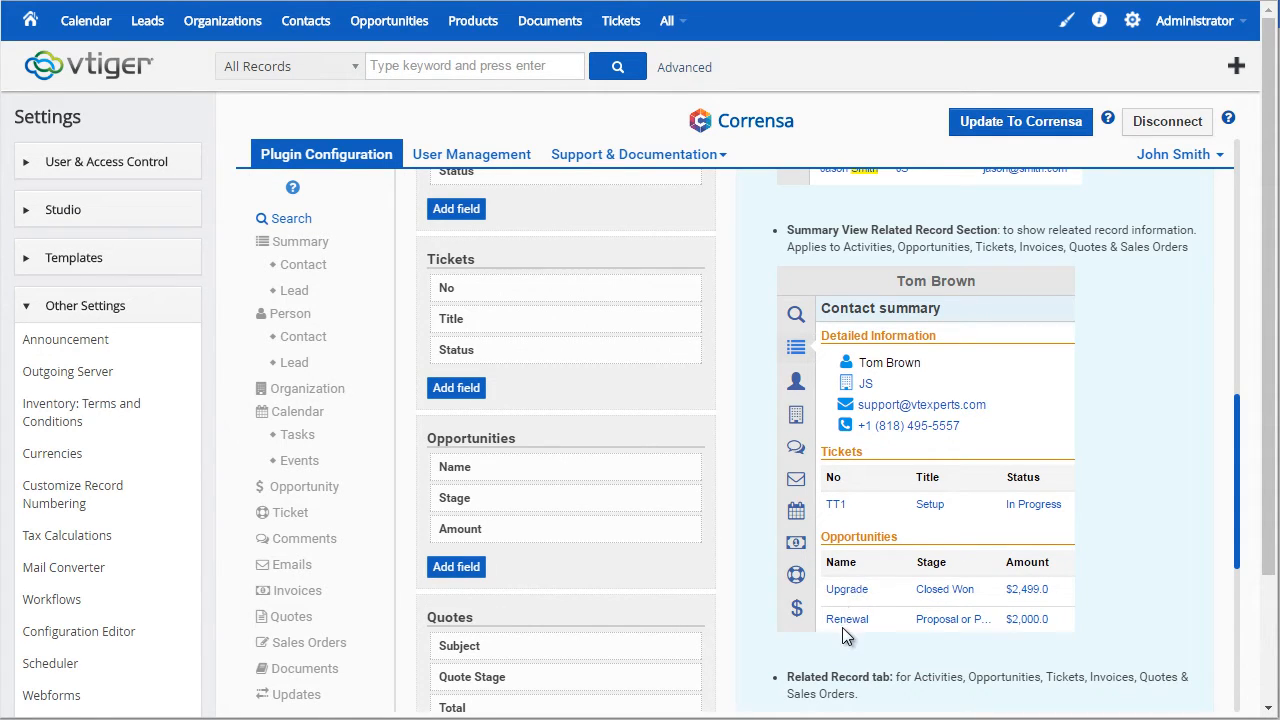
{"action": "mouse_move", "coordinate": [1048, 612]}
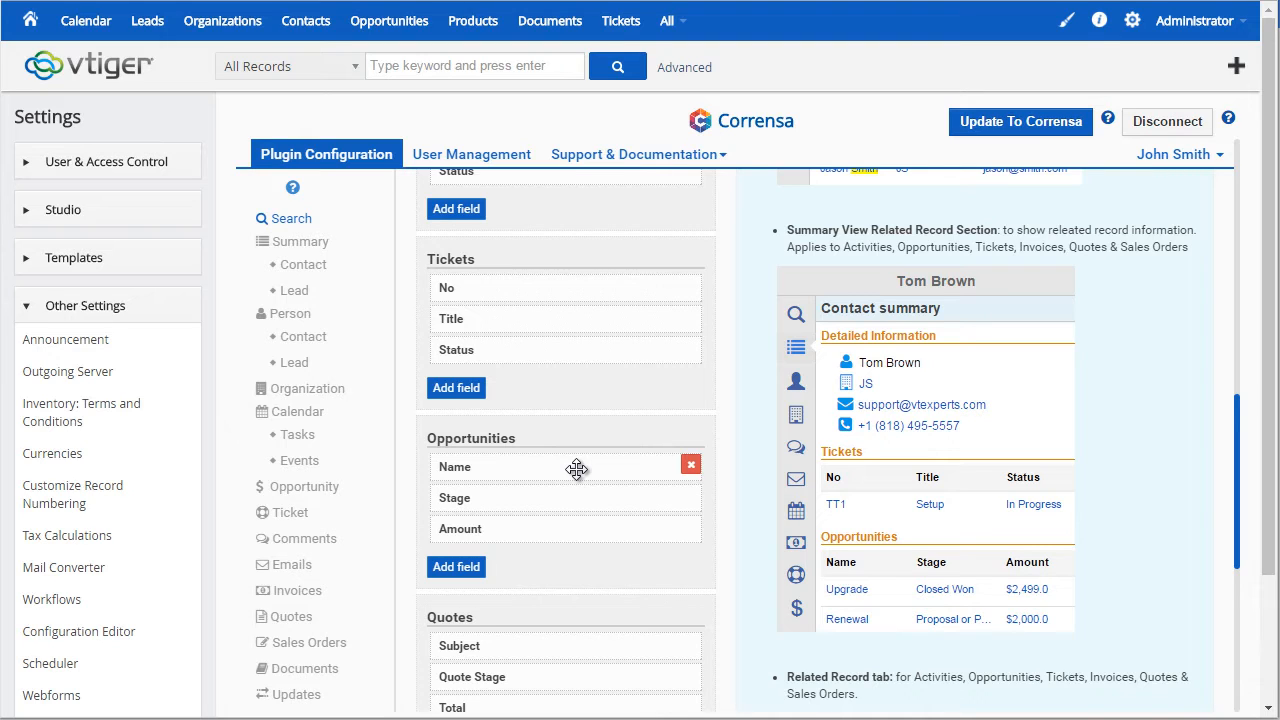
{"action": "mouse_move", "coordinate": [808, 580]}
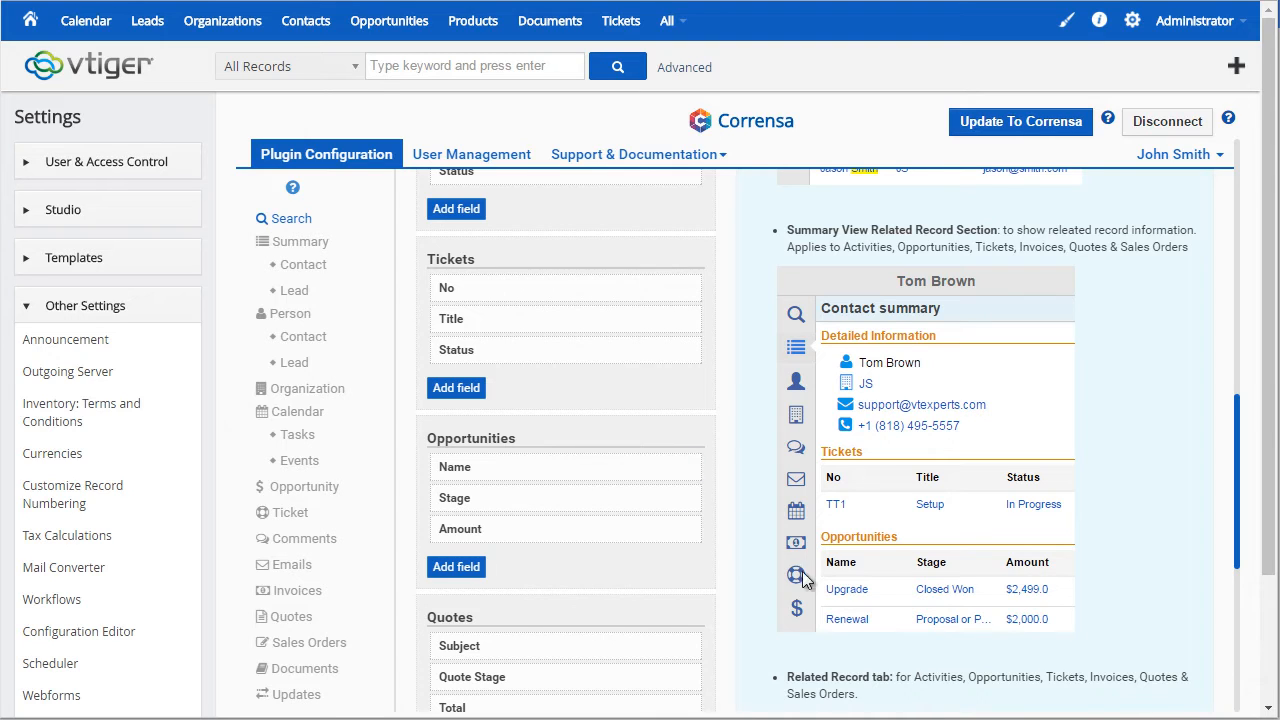
{"action": "mouse_move", "coordinate": [798, 488]}
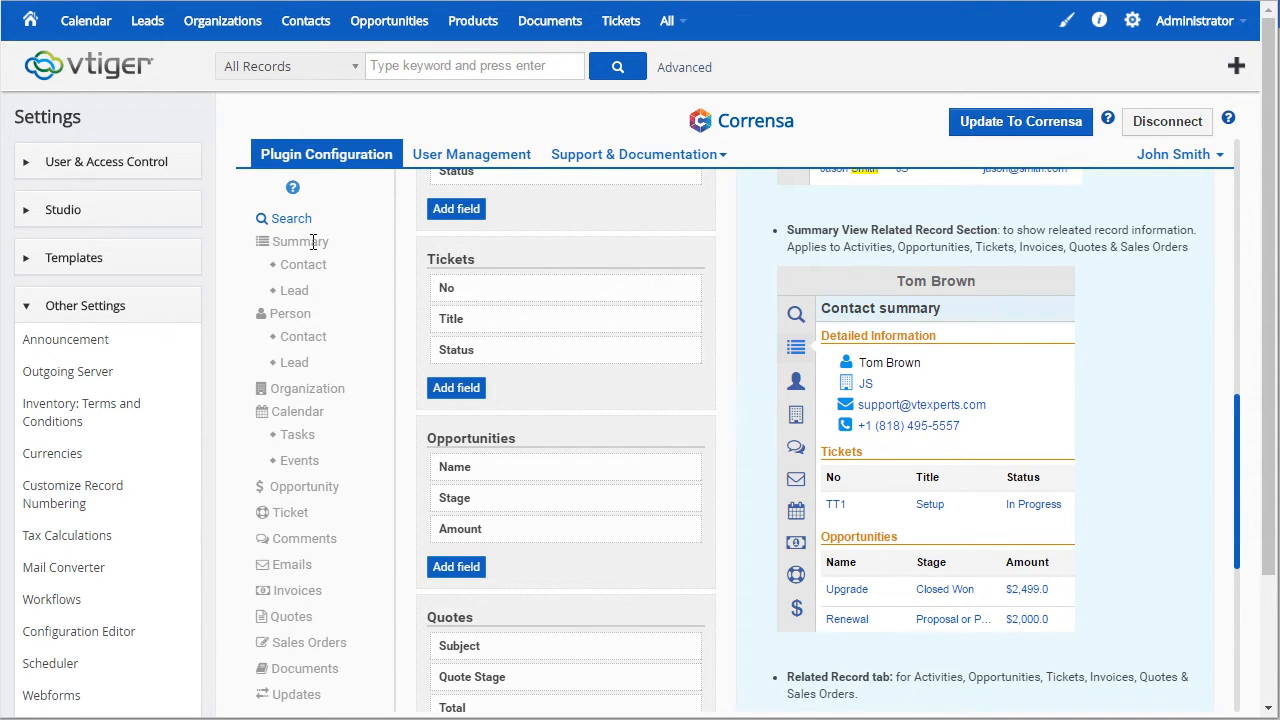
In the Contact summary layout, add the Assistant field and remove the Description block.
{"action": "left_click", "coordinate": [302, 264]}
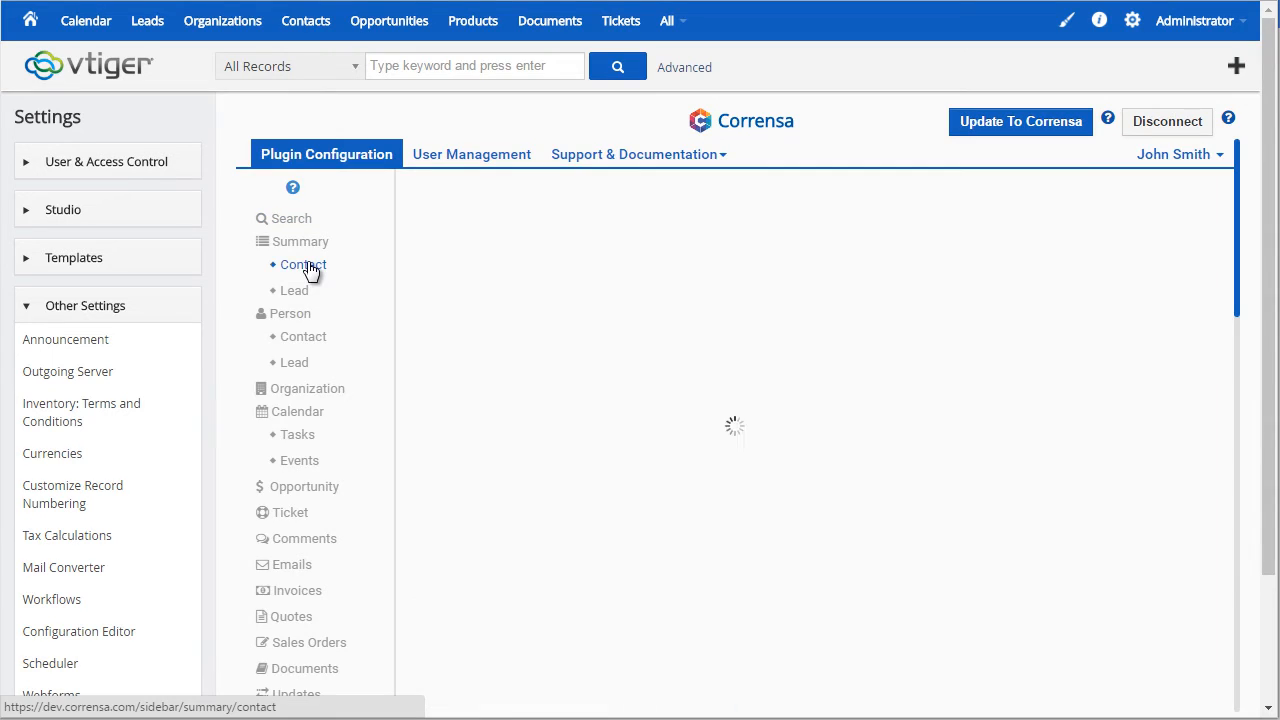
{"action": "left_click", "coordinate": [302, 264]}
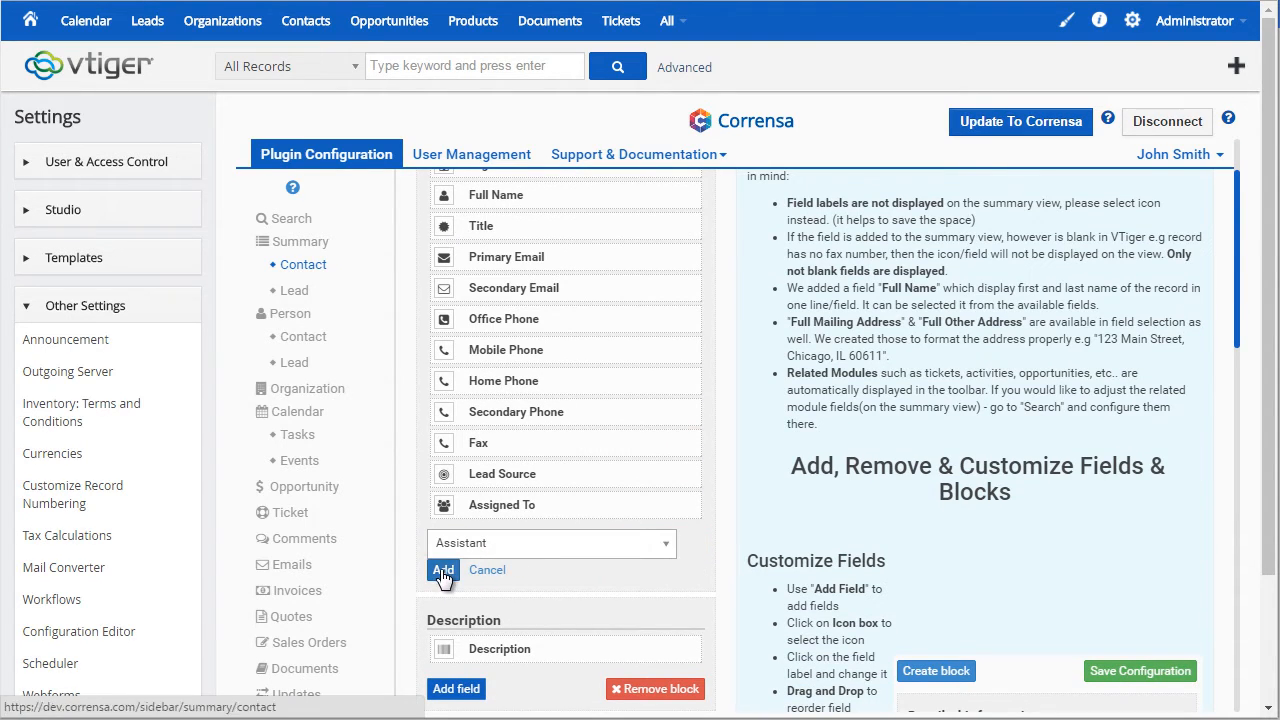
{"action": "left_click", "coordinate": [442, 568]}
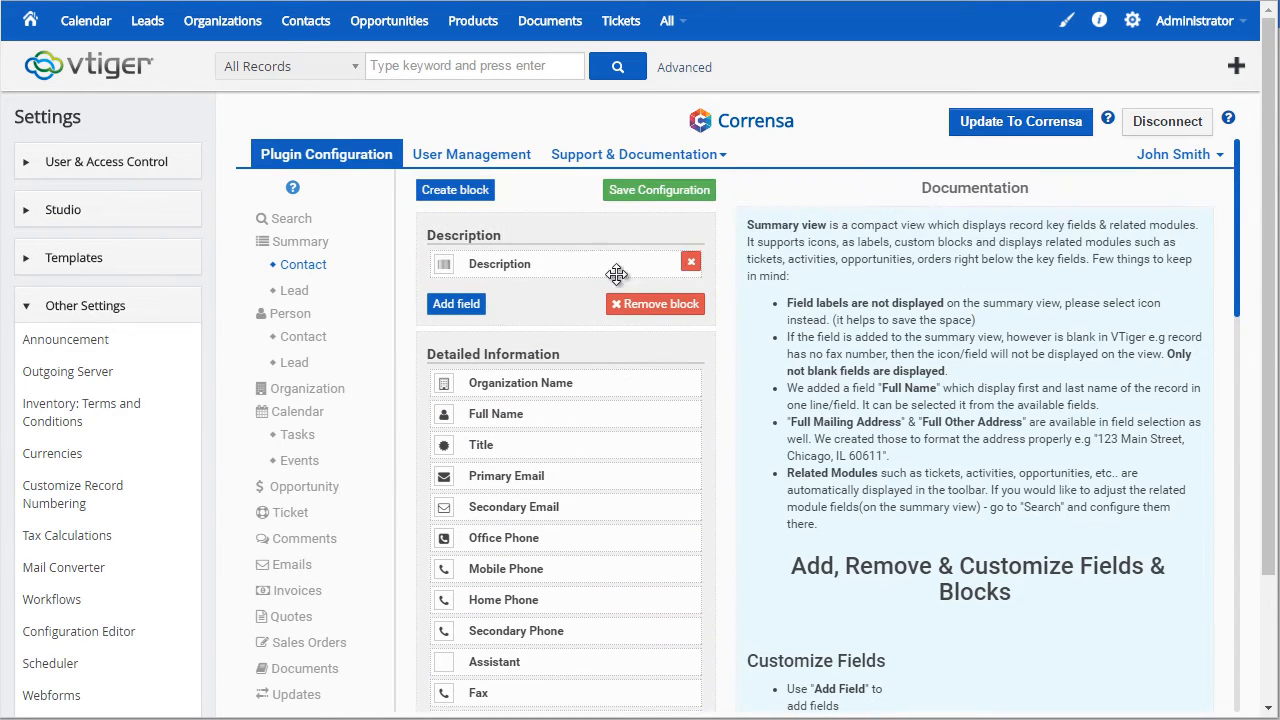
{"action": "left_click", "coordinate": [656, 304]}
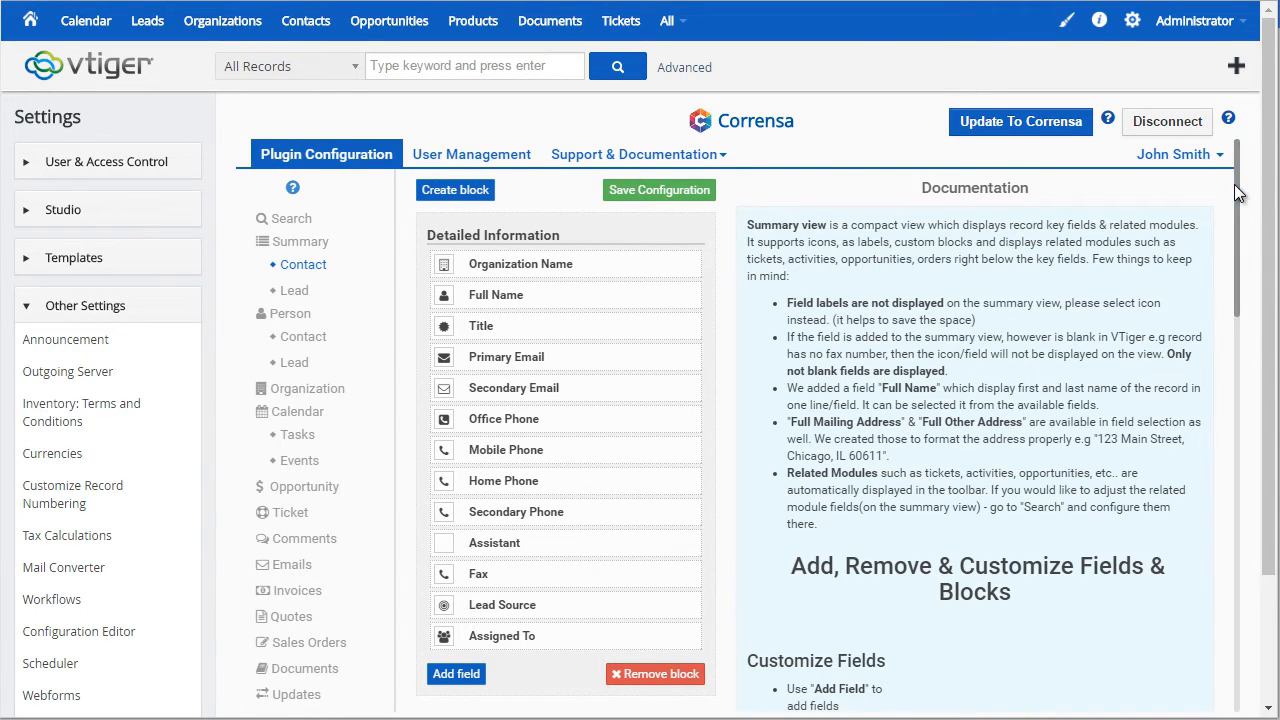
{"action": "scroll", "scroll_direction": "down", "scroll_amount": 3}
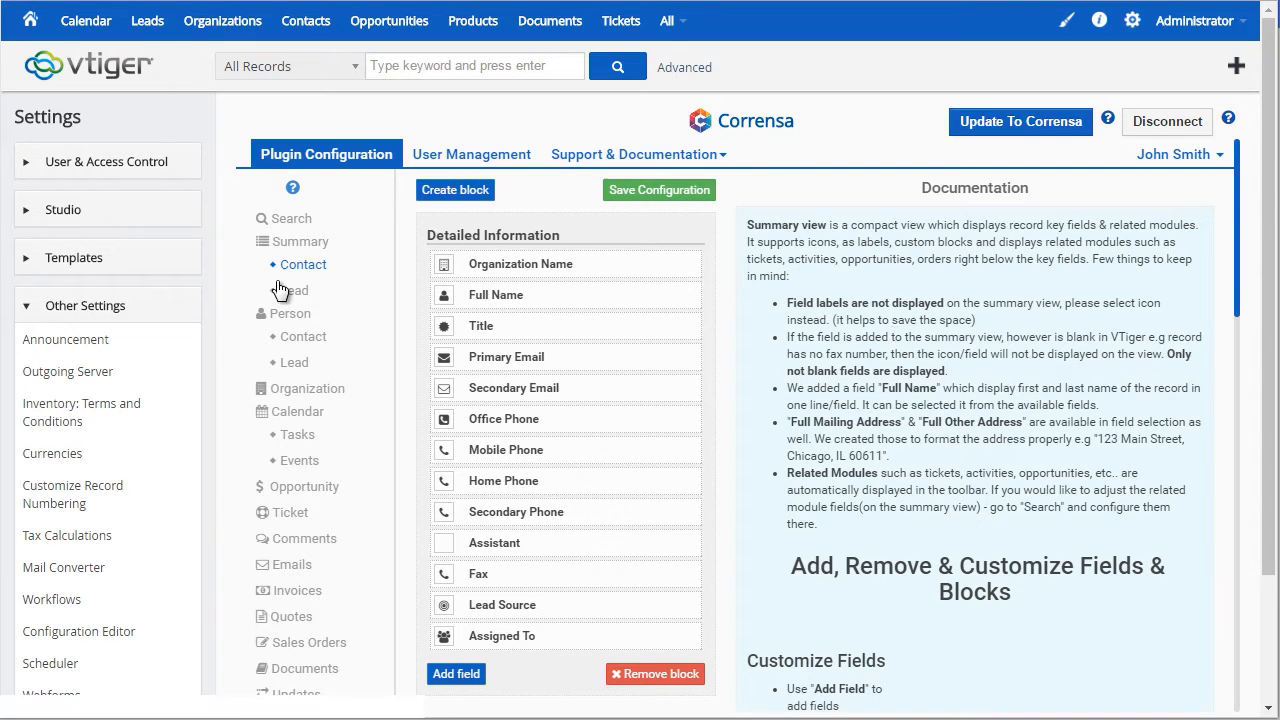
Move Last Name below Title in the Contact person view, then show the Organization layout.
{"action": "left_click", "coordinate": [302, 336]}
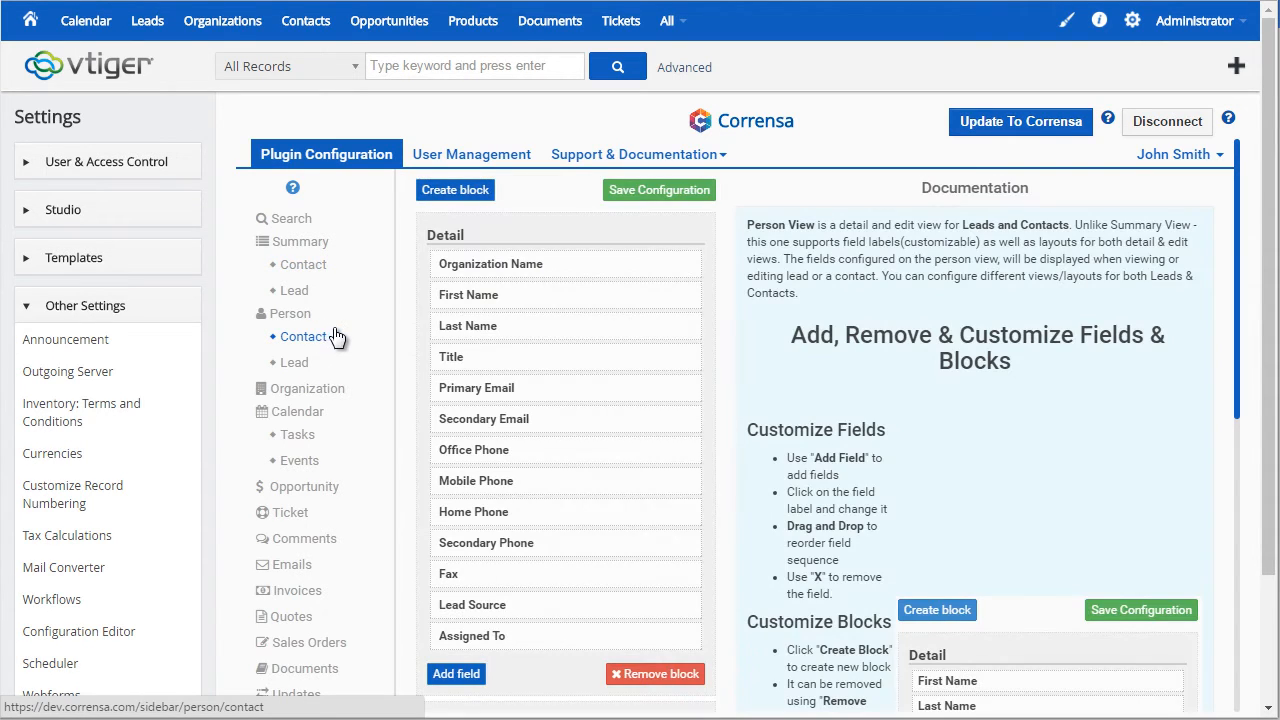
{"action": "mouse_move", "coordinate": [554, 308]}
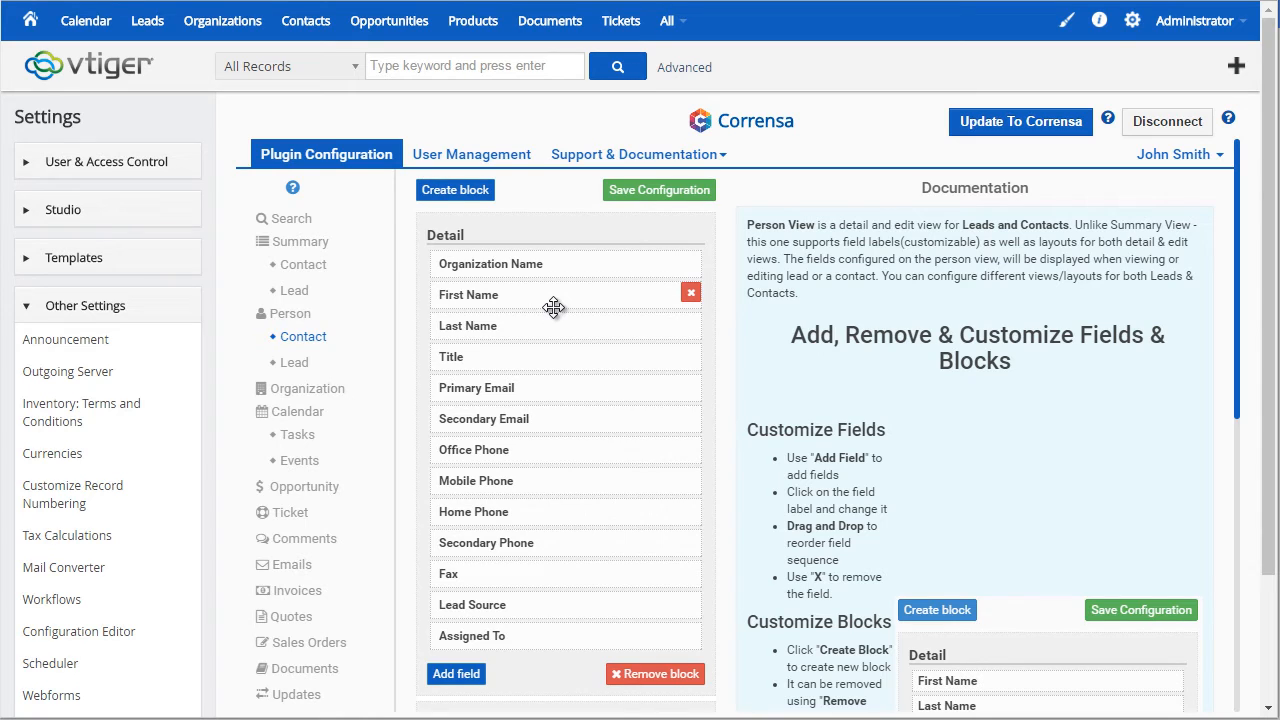
{"action": "left_click", "coordinate": [468, 294]}
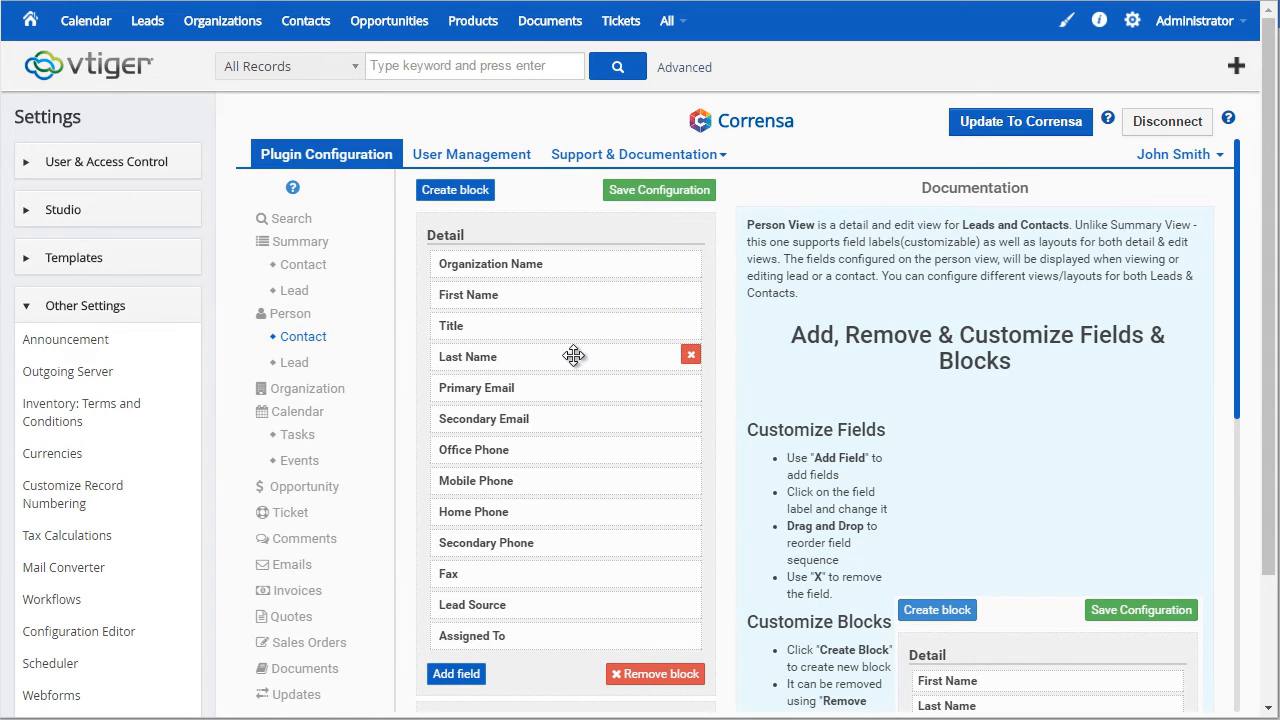
{"action": "mouse_move", "coordinate": [358, 384]}
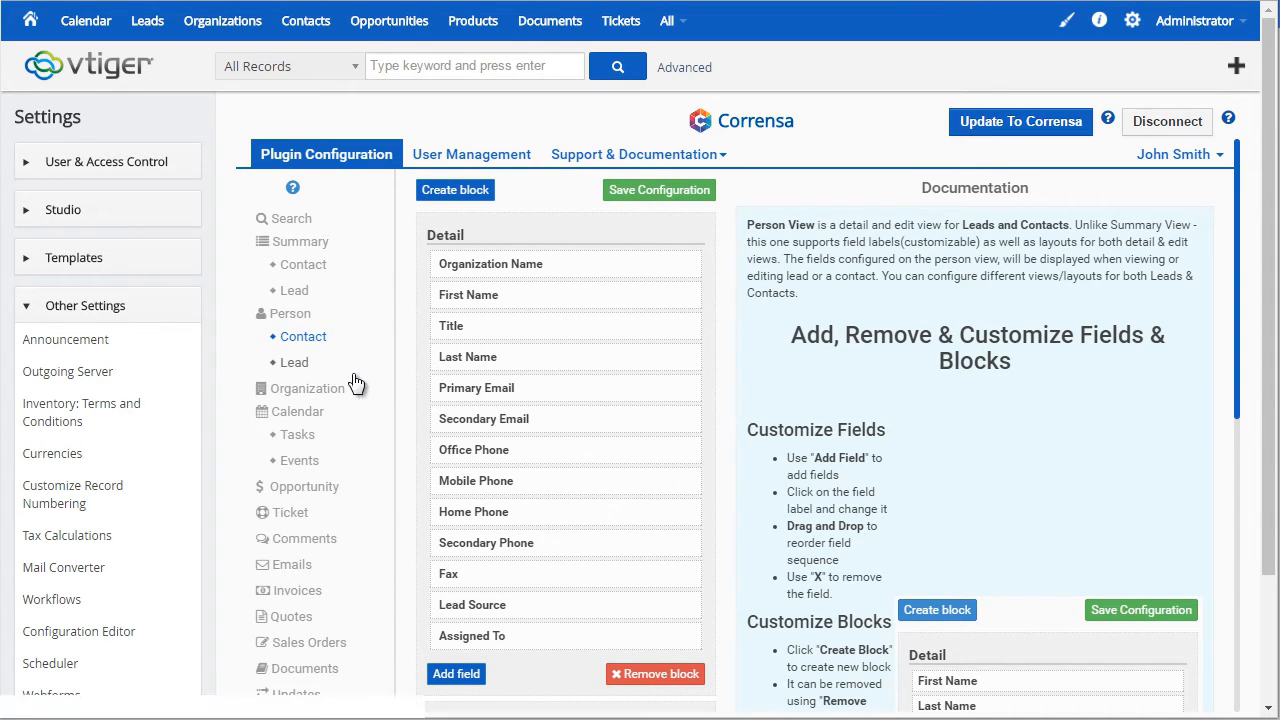
{"action": "left_click", "coordinate": [308, 388]}
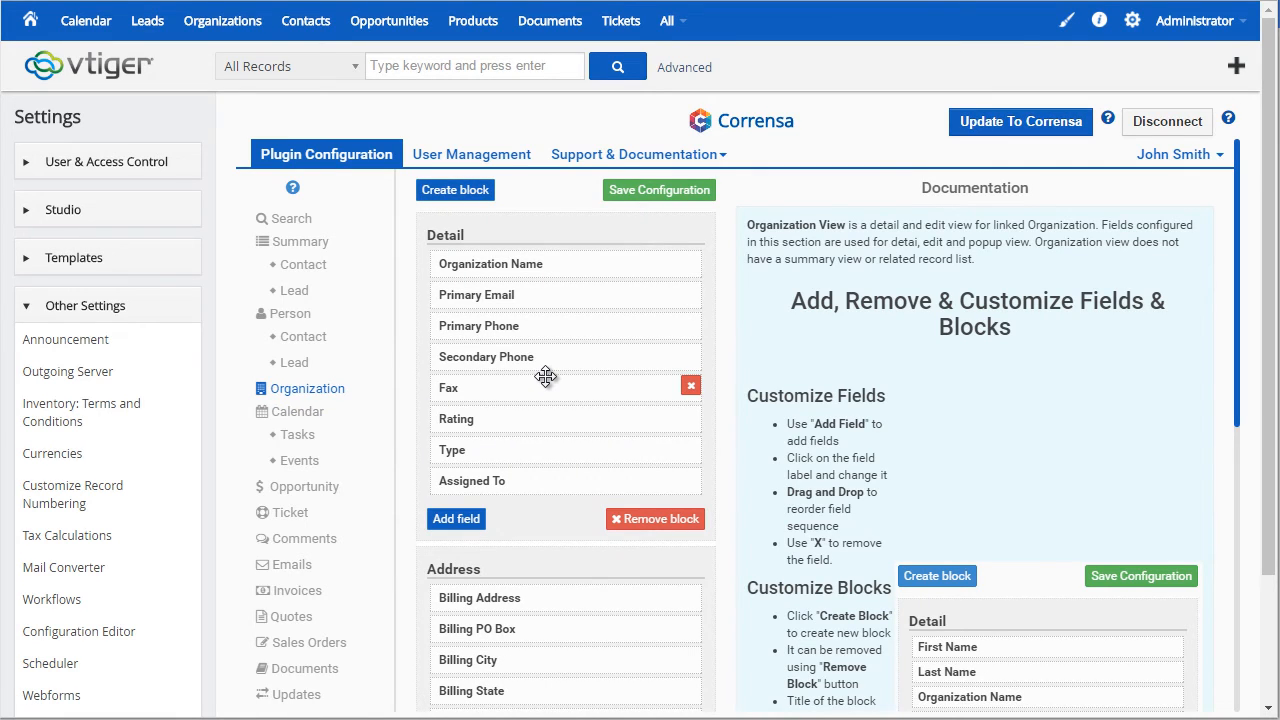
{"action": "mouse_move", "coordinate": [476, 380]}
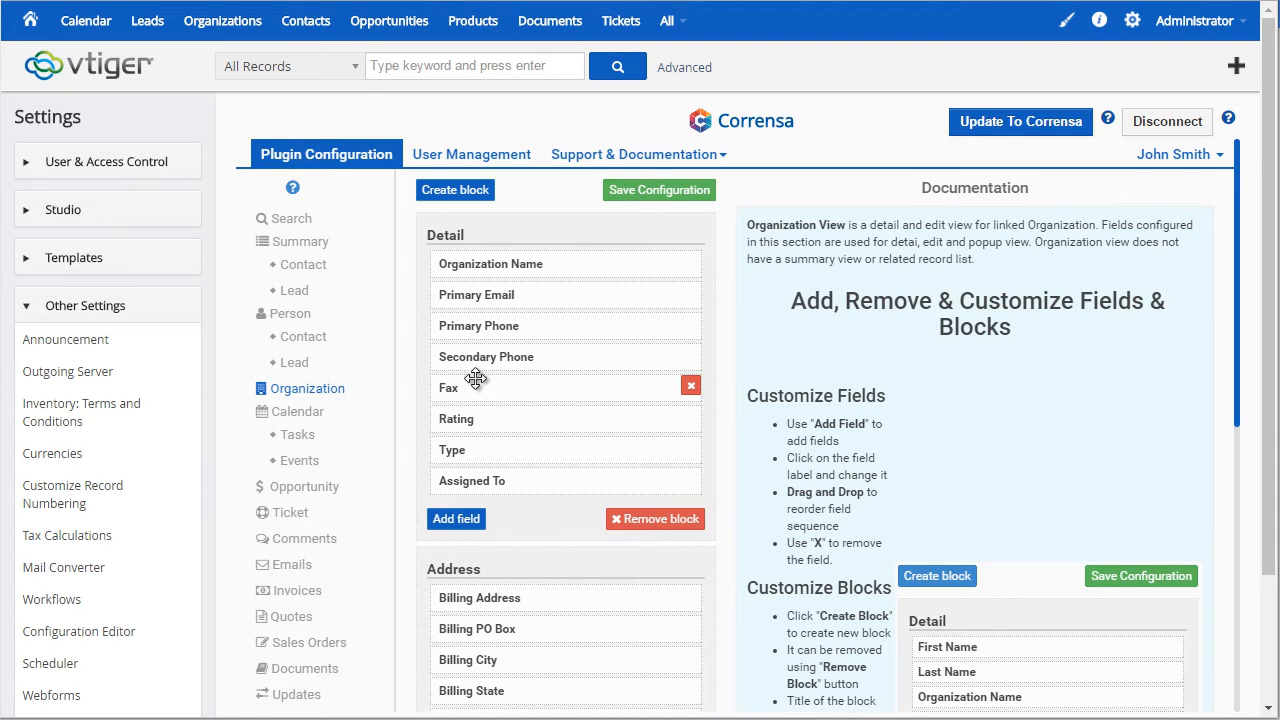
Review the Tasks, Opportunity and Ticket layouts and the Comments page needing no configuration.
{"action": "left_click", "coordinate": [296, 434]}
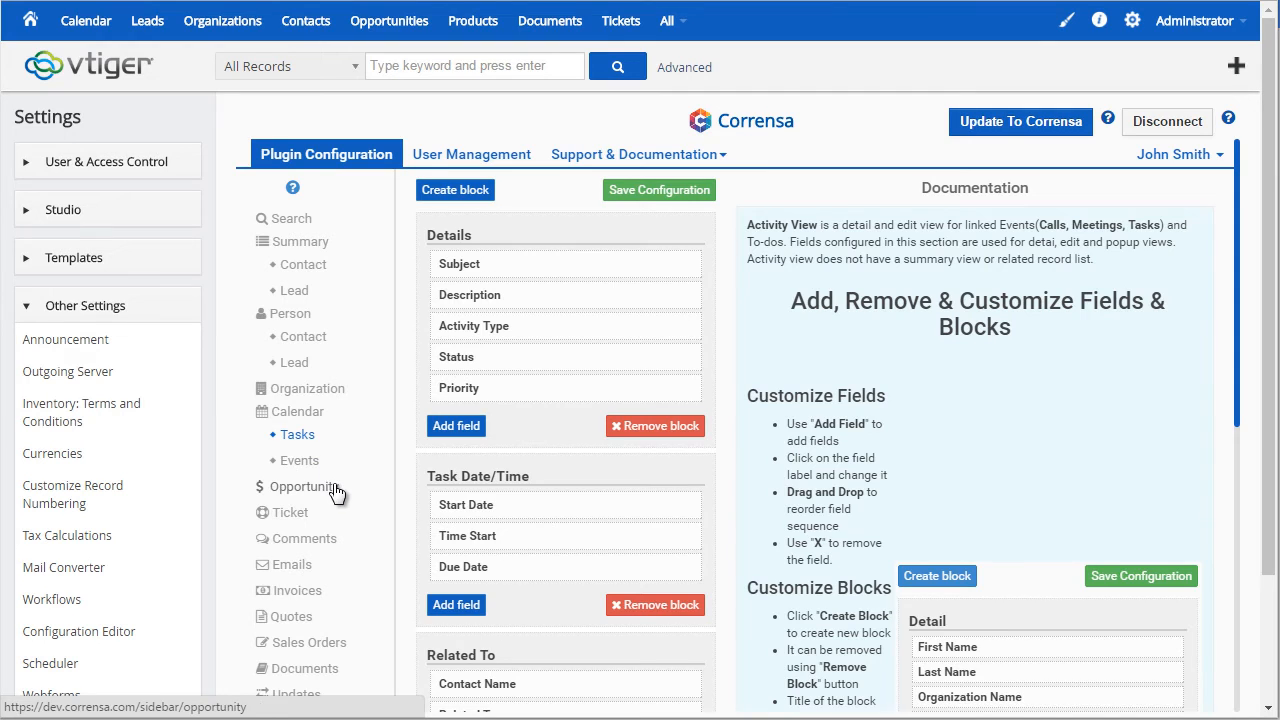
{"action": "left_click", "coordinate": [304, 486]}
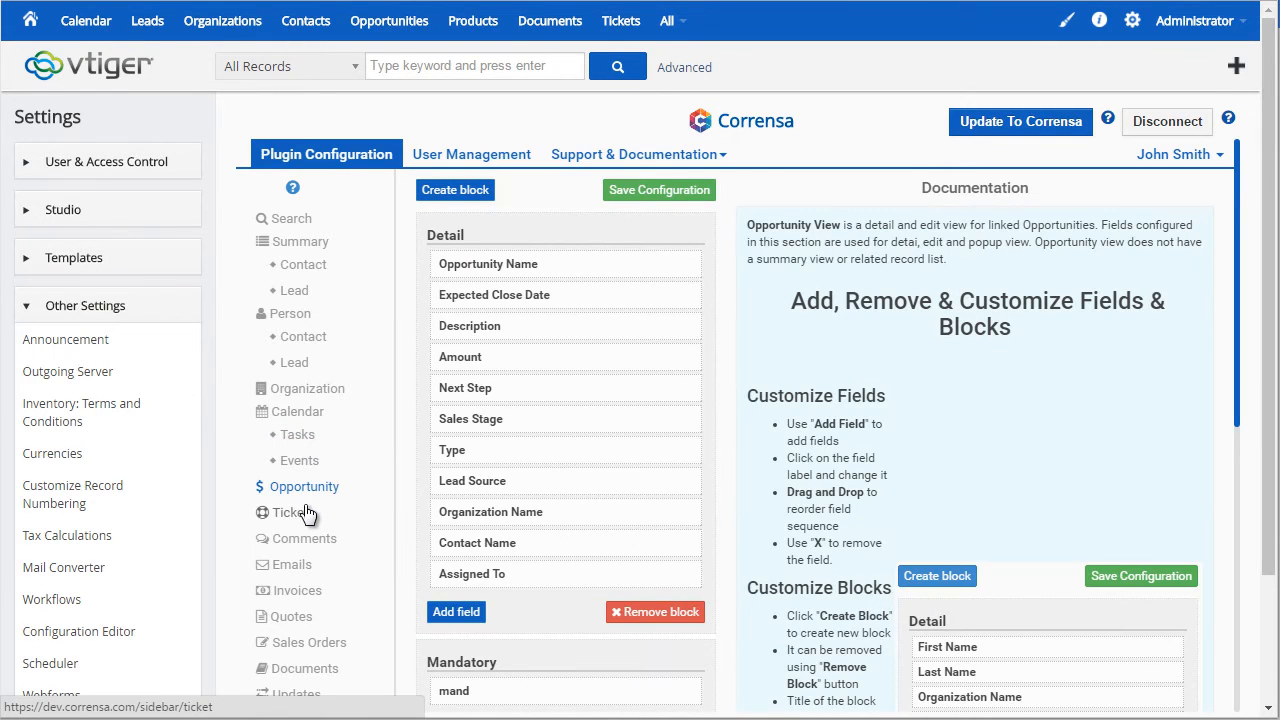
{"action": "left_click", "coordinate": [288, 512]}
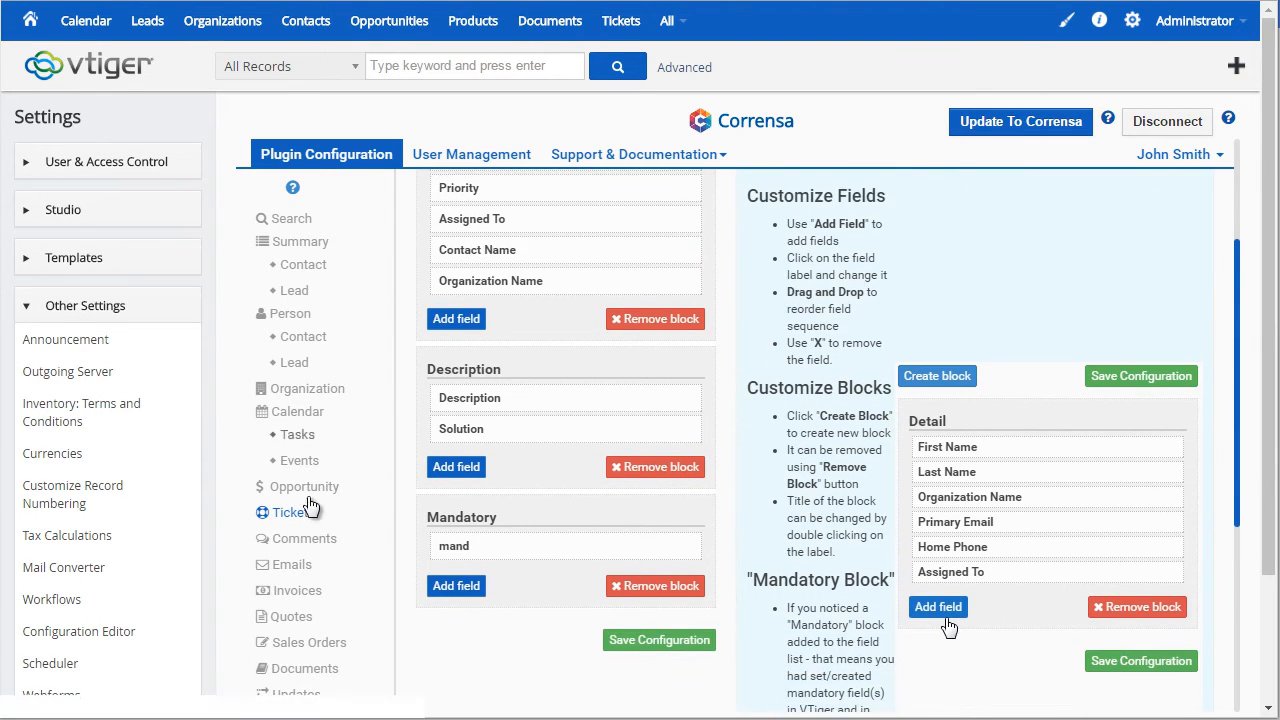
{"action": "left_click", "coordinate": [304, 538]}
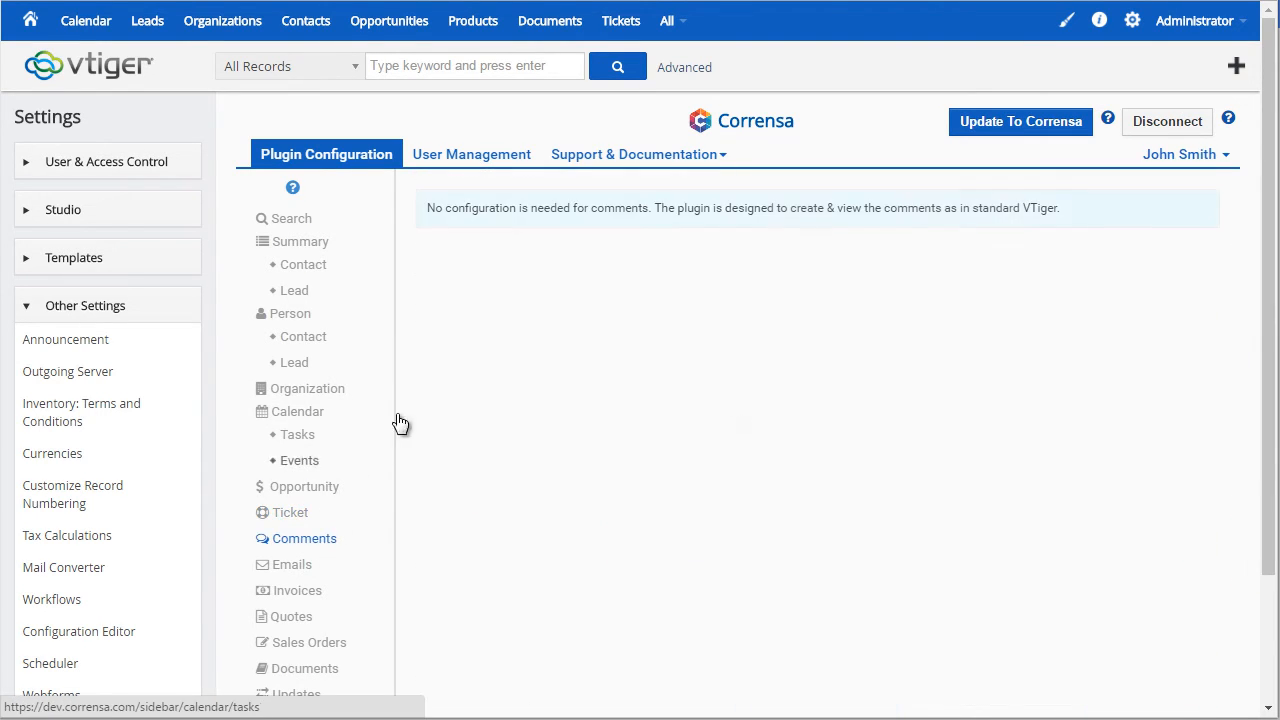
{"action": "mouse_move", "coordinate": [532, 324]}
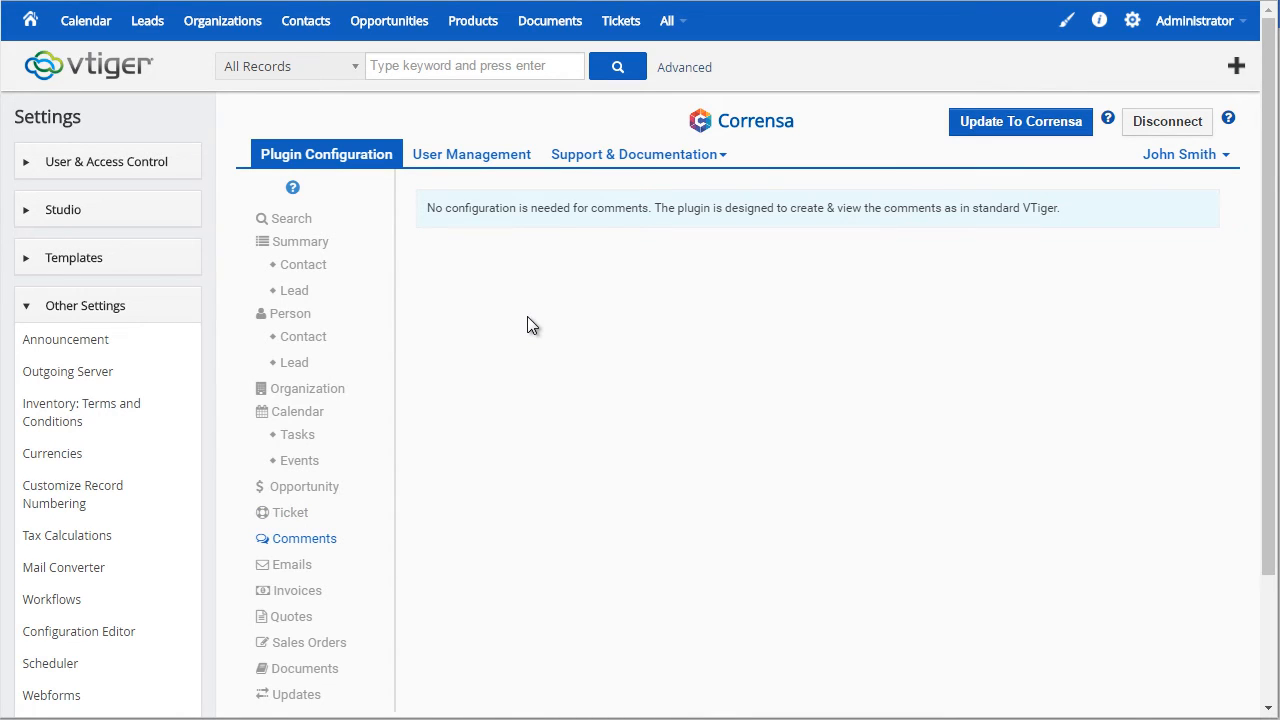
Review the Emails and Updates settings and the Invoices page stating invoices aren't supported.
{"action": "left_click", "coordinate": [292, 564]}
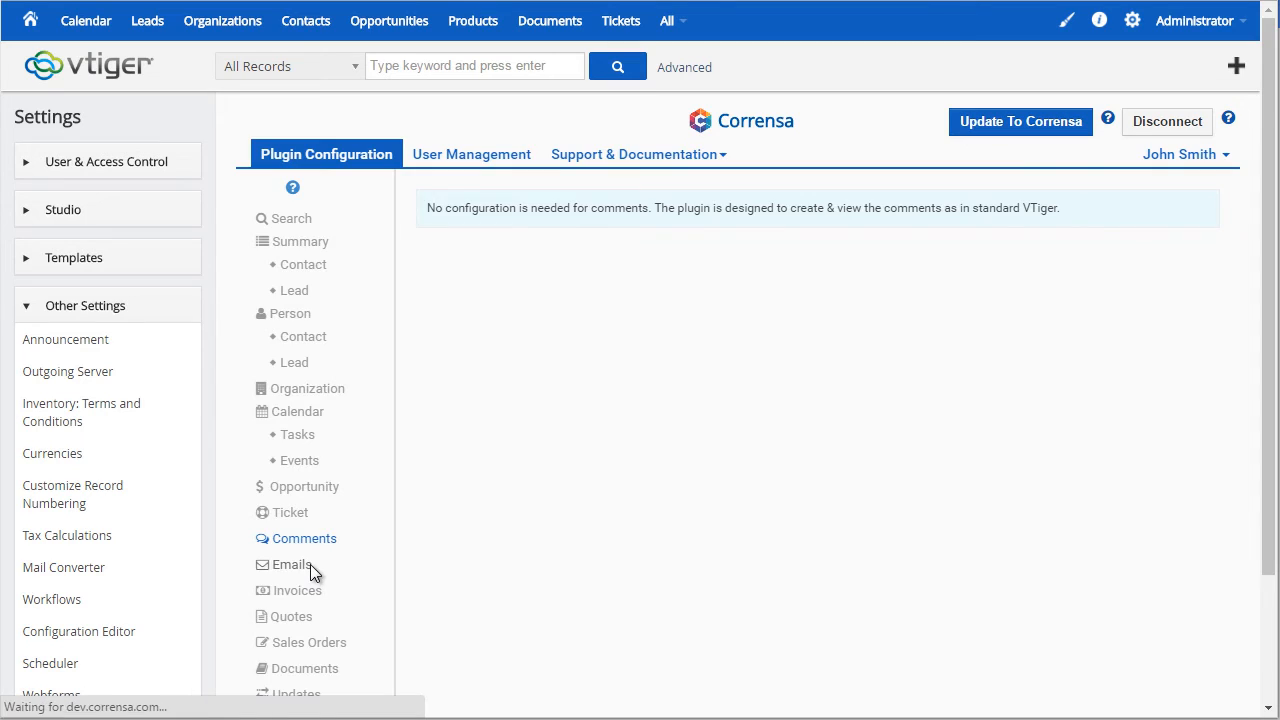
{"action": "left_click", "coordinate": [302, 668]}
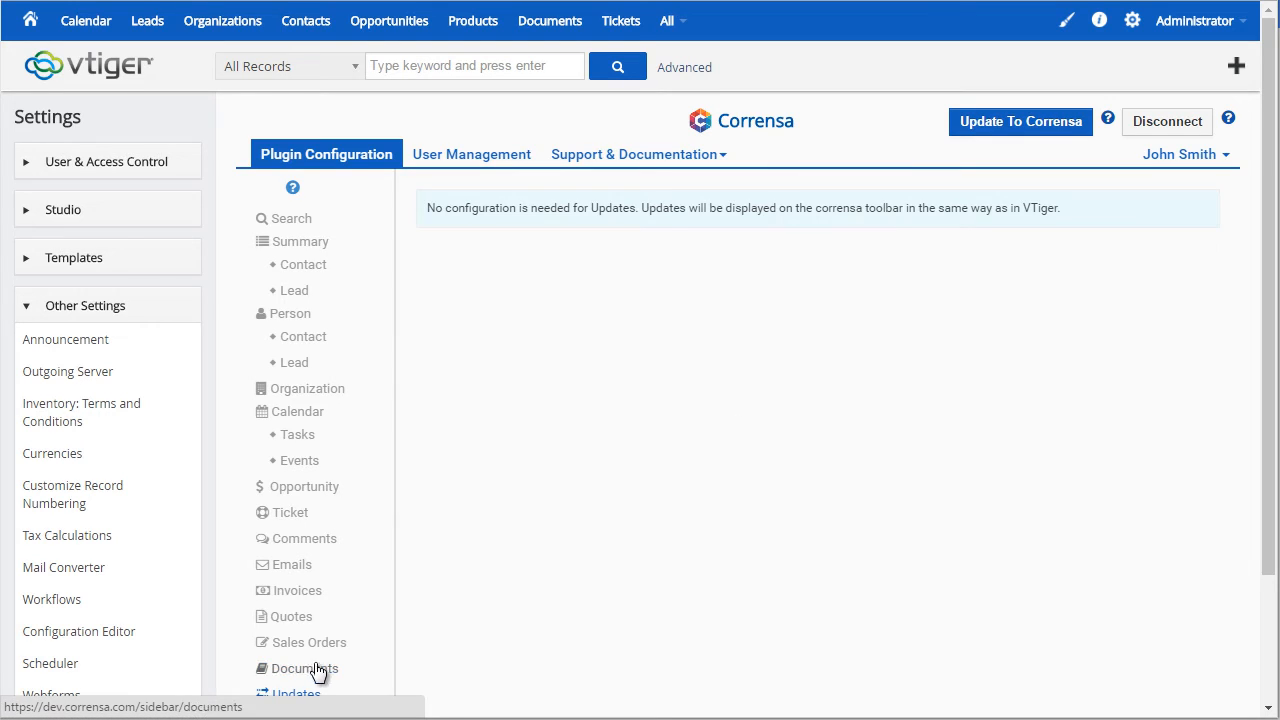
{"action": "left_click", "coordinate": [296, 590]}
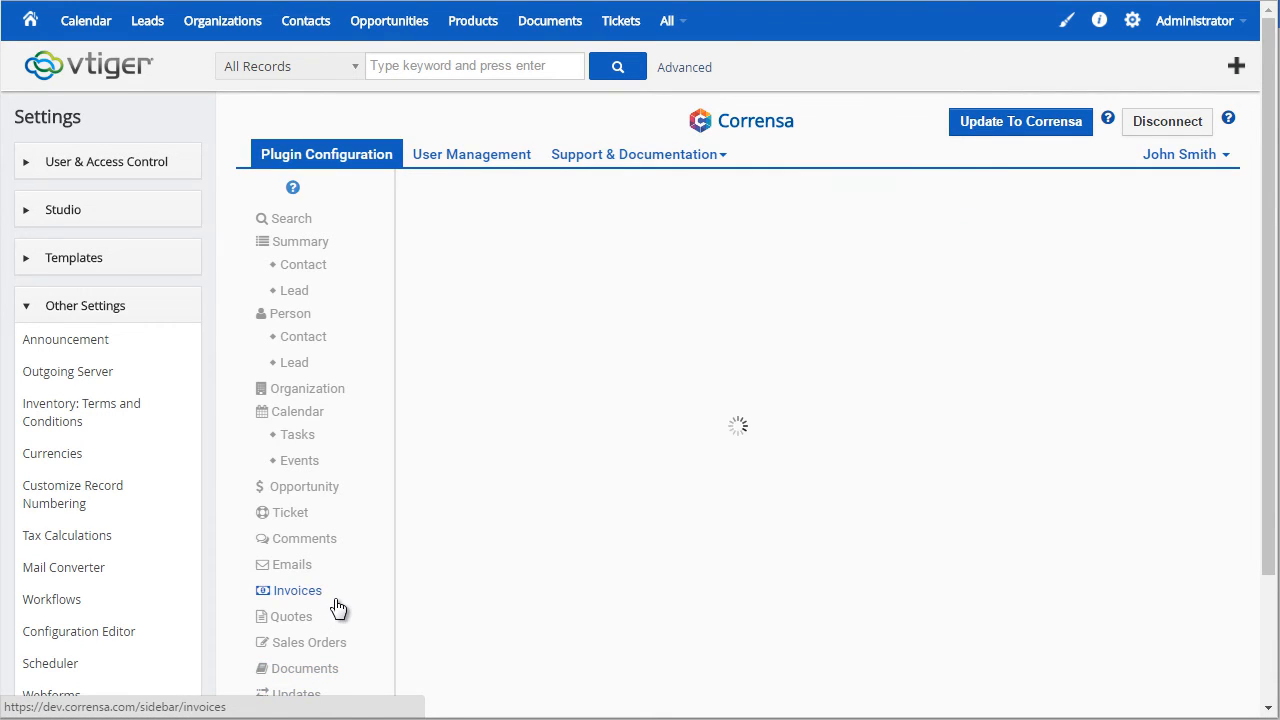
{"action": "left_click", "coordinate": [296, 590]}
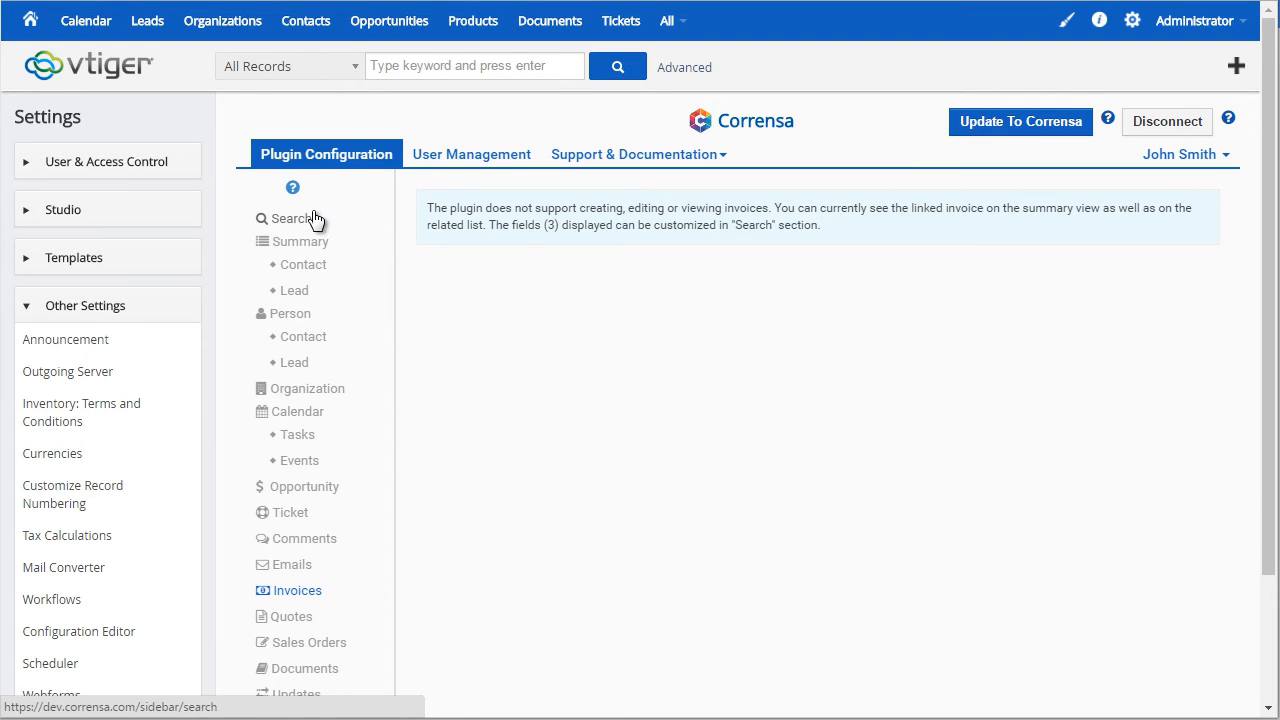
{"action": "mouse_move", "coordinate": [472, 176]}
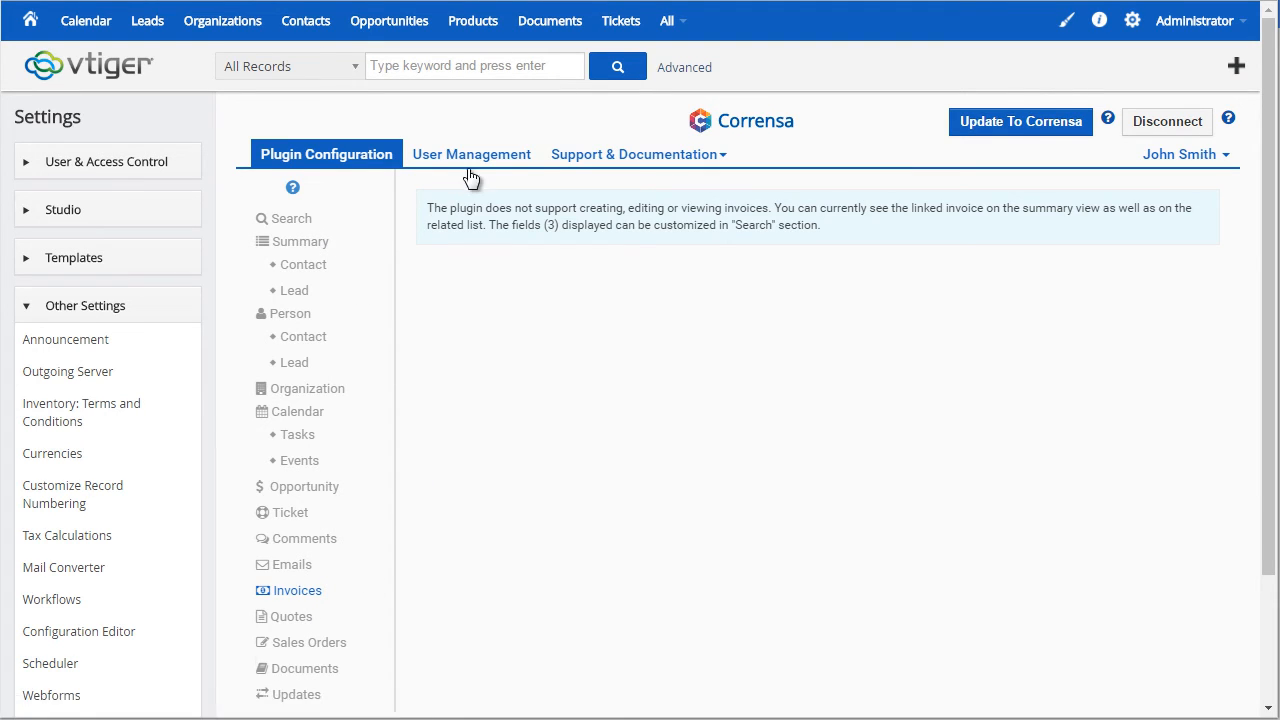
Show the User Management list of synced users and expand the Support & Documentation menu.
{"action": "left_click", "coordinate": [472, 154]}
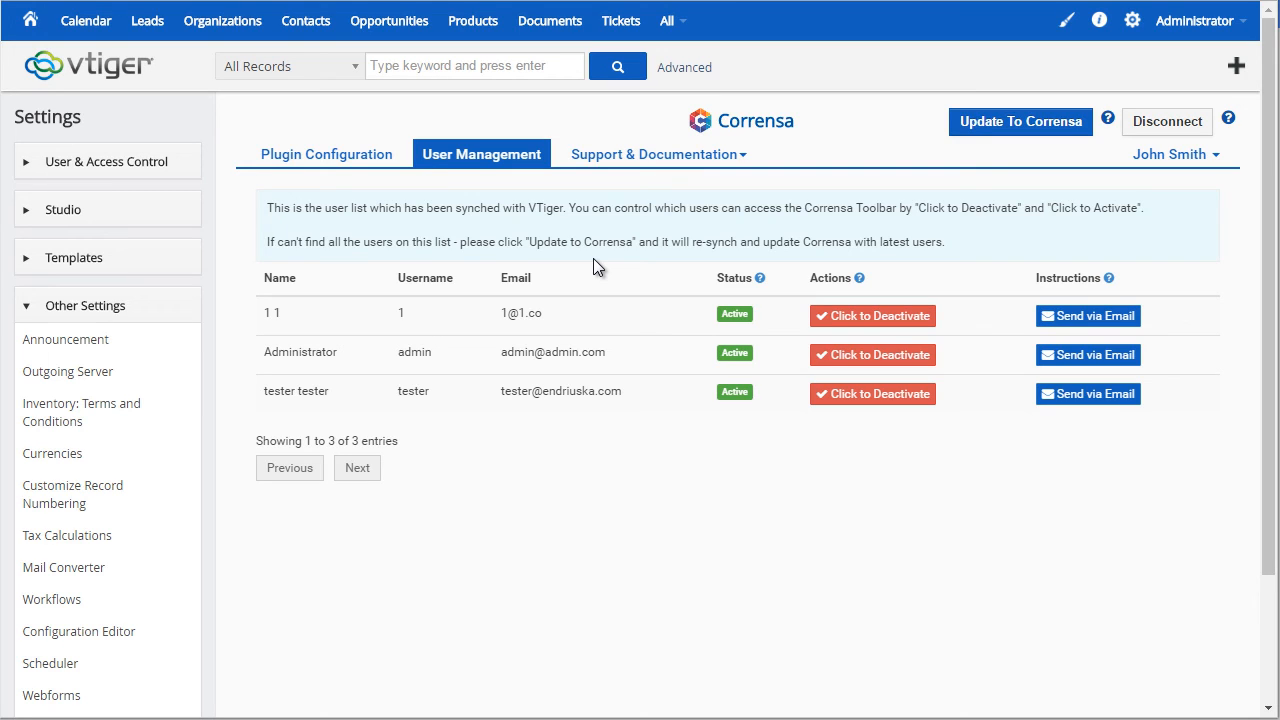
{"action": "mouse_move", "coordinate": [904, 224]}
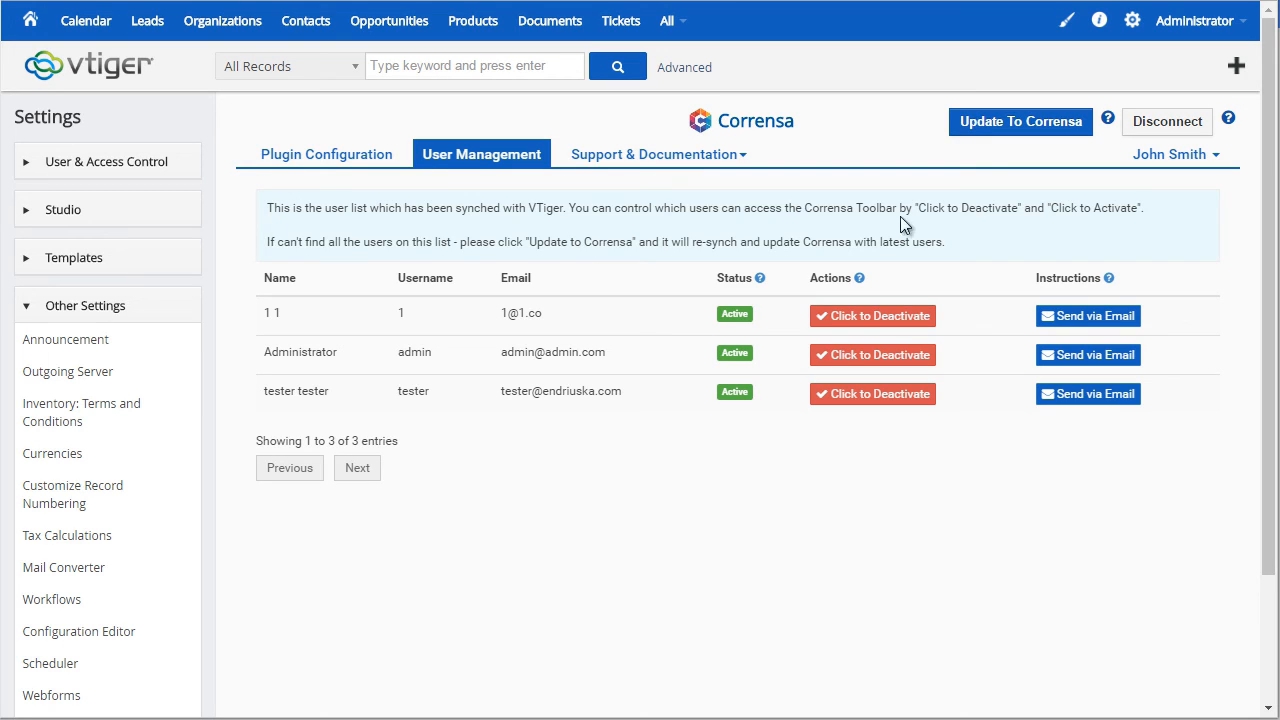
{"action": "mouse_move", "coordinate": [1088, 316]}
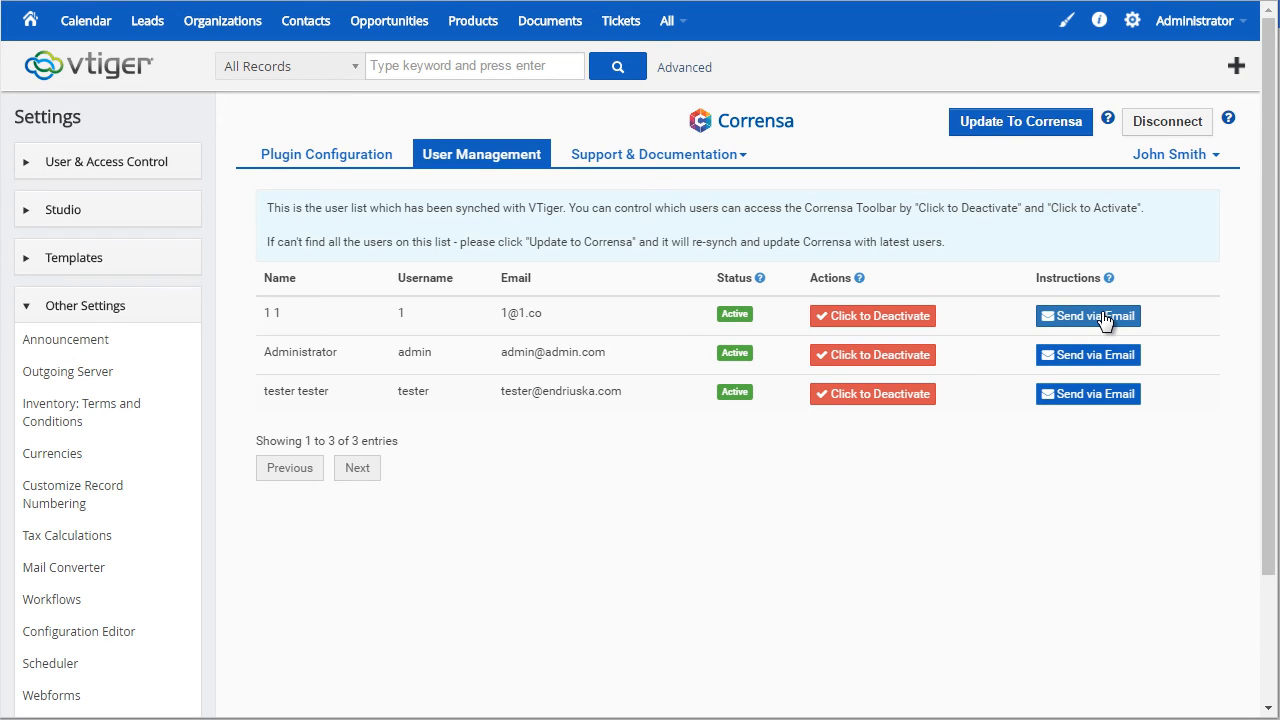
{"action": "mouse_move", "coordinate": [916, 236]}
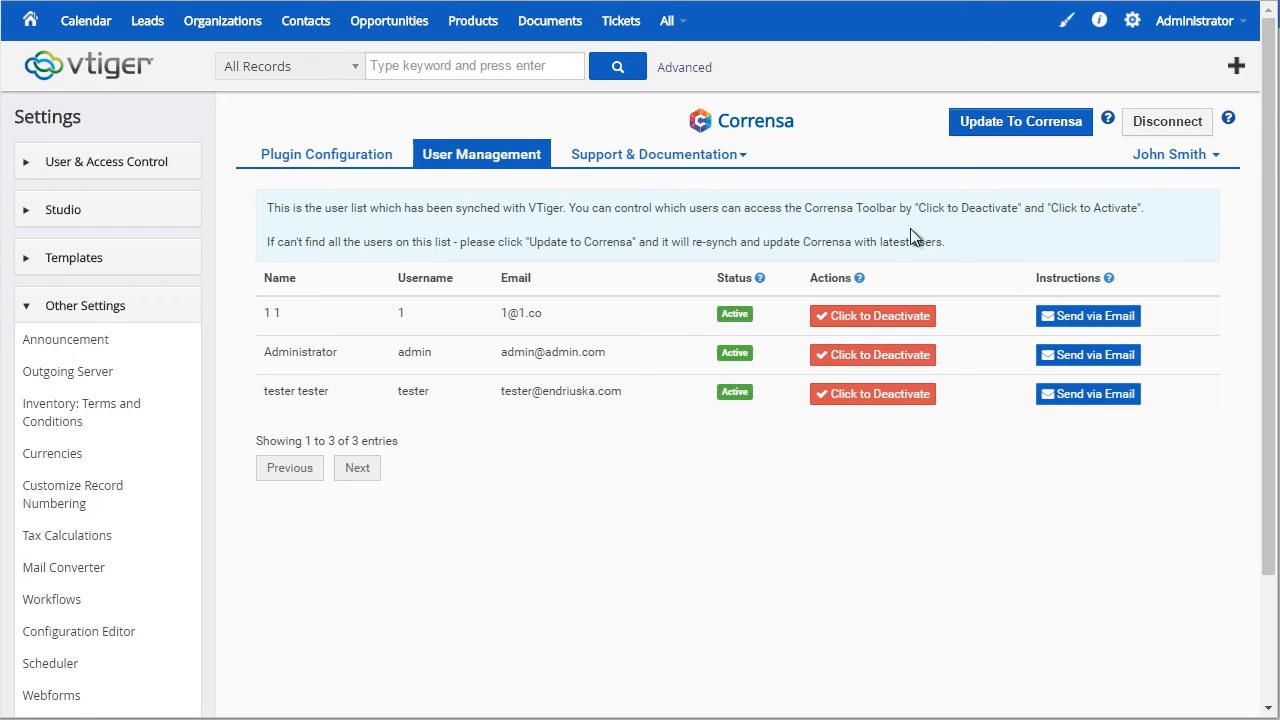
{"action": "left_click", "coordinate": [654, 154]}
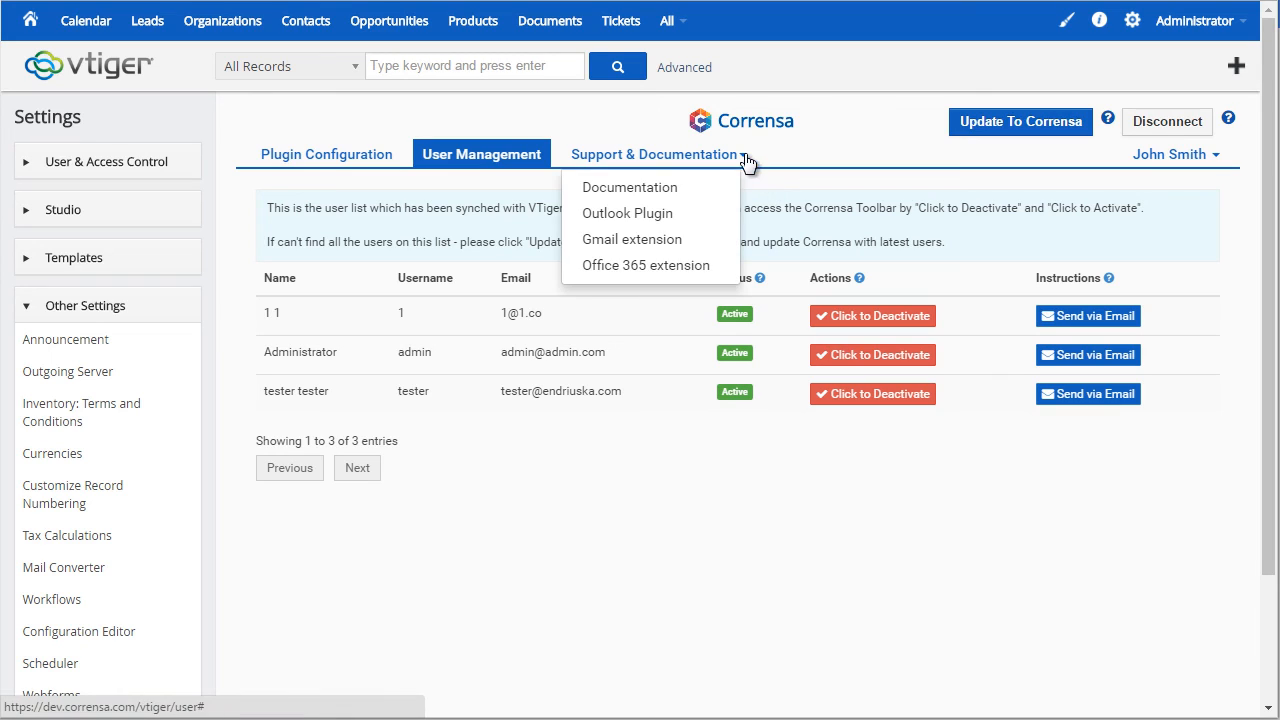
{"action": "mouse_move", "coordinate": [632, 240]}
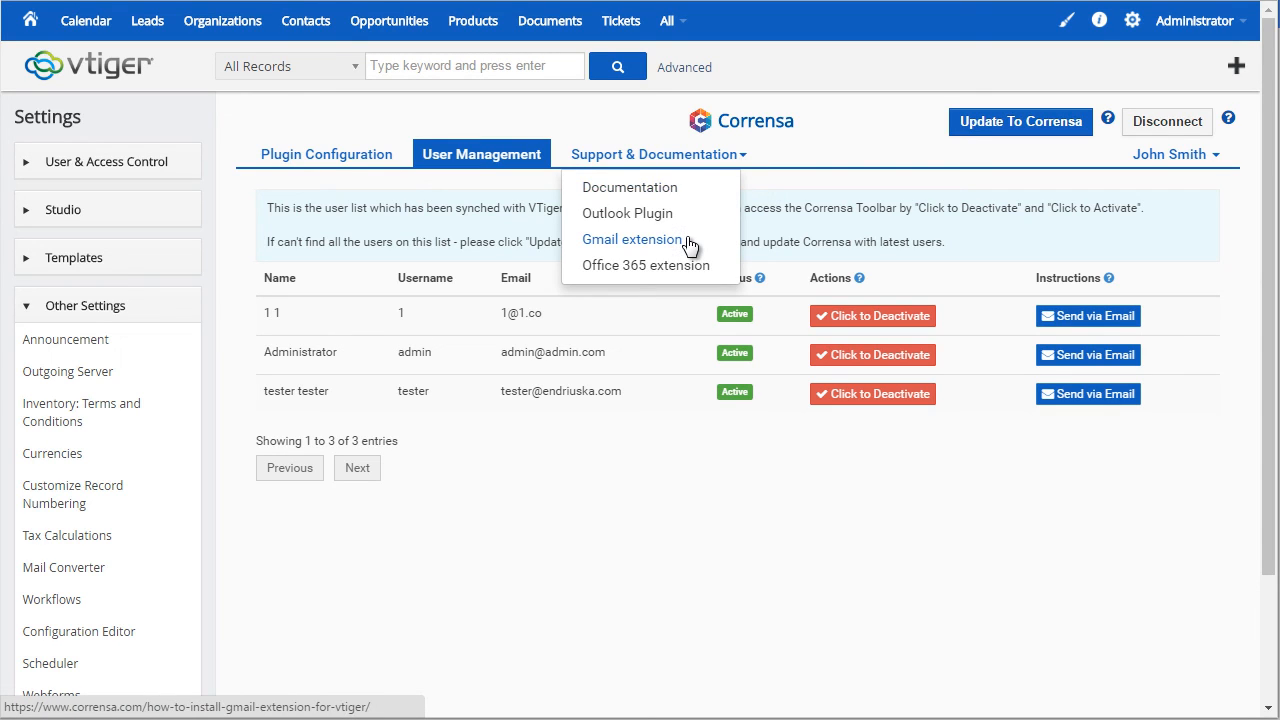